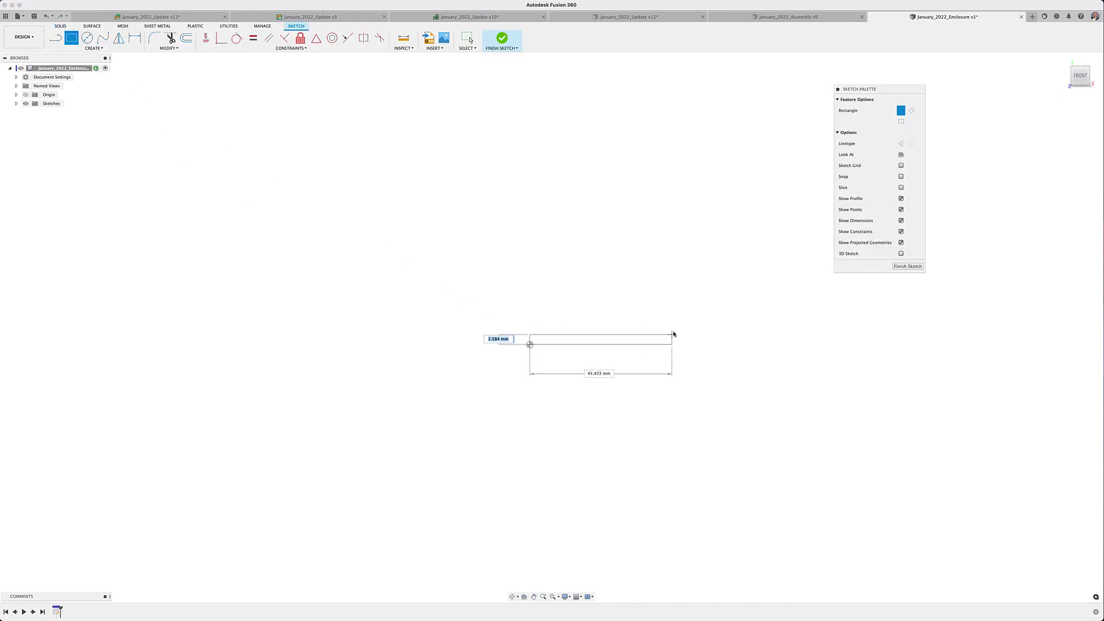
mouse_move(795, 264)
type("30")
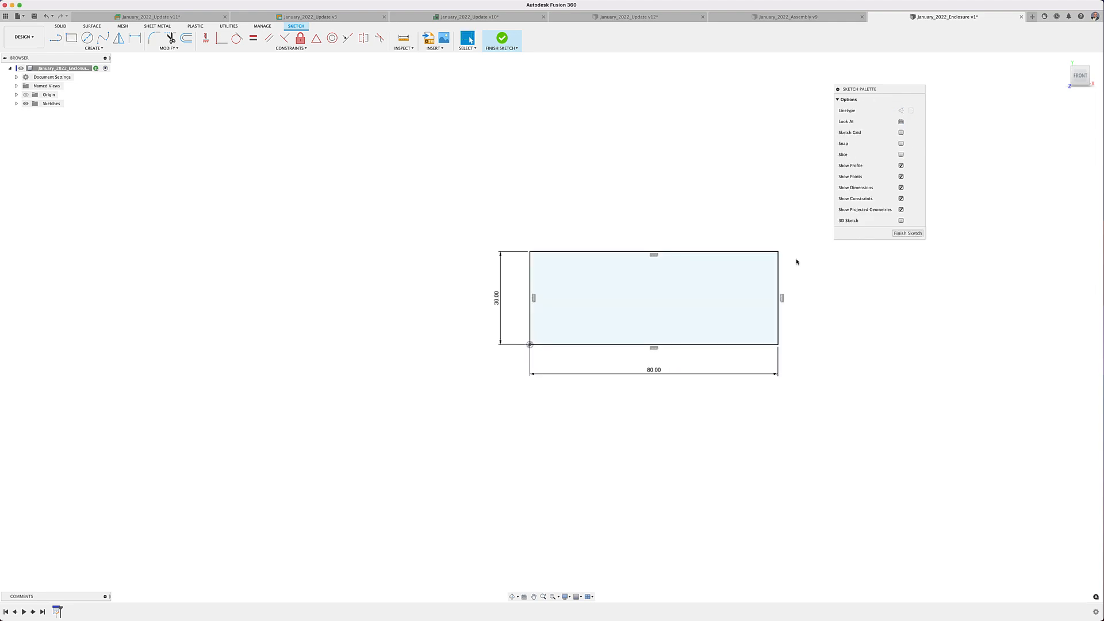
- Finish the 80 x 30 mm rectangle sketch
left_click(87, 39)
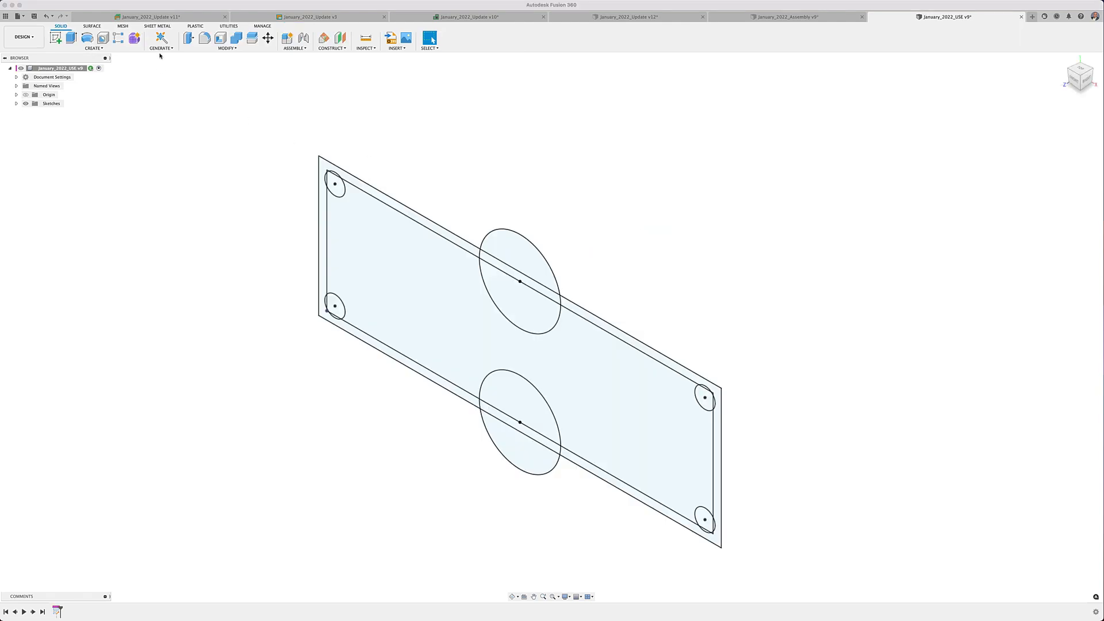
mouse_move(502, 268)
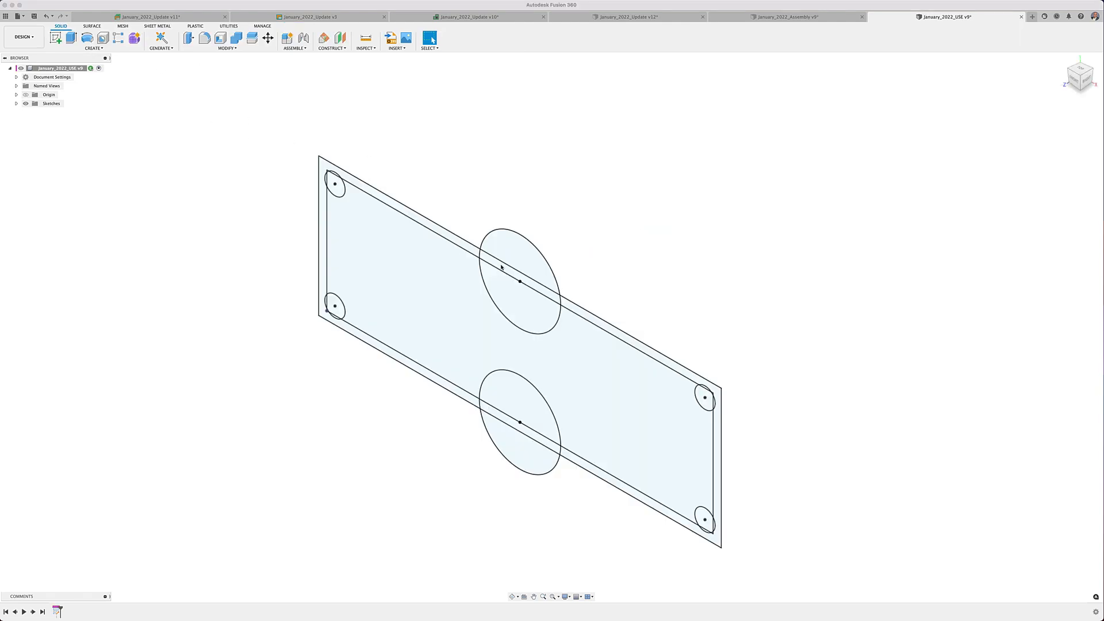
- Extrude the outline profiles 8 mm with Join to form the enclosure walls
left_click(468, 258)
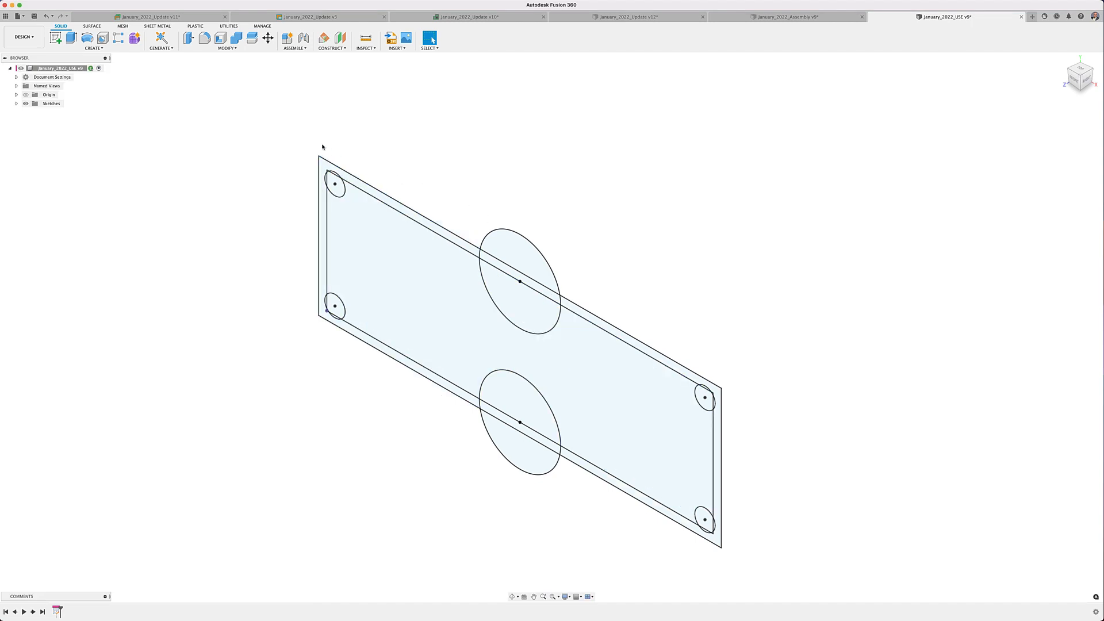
left_click(186, 38)
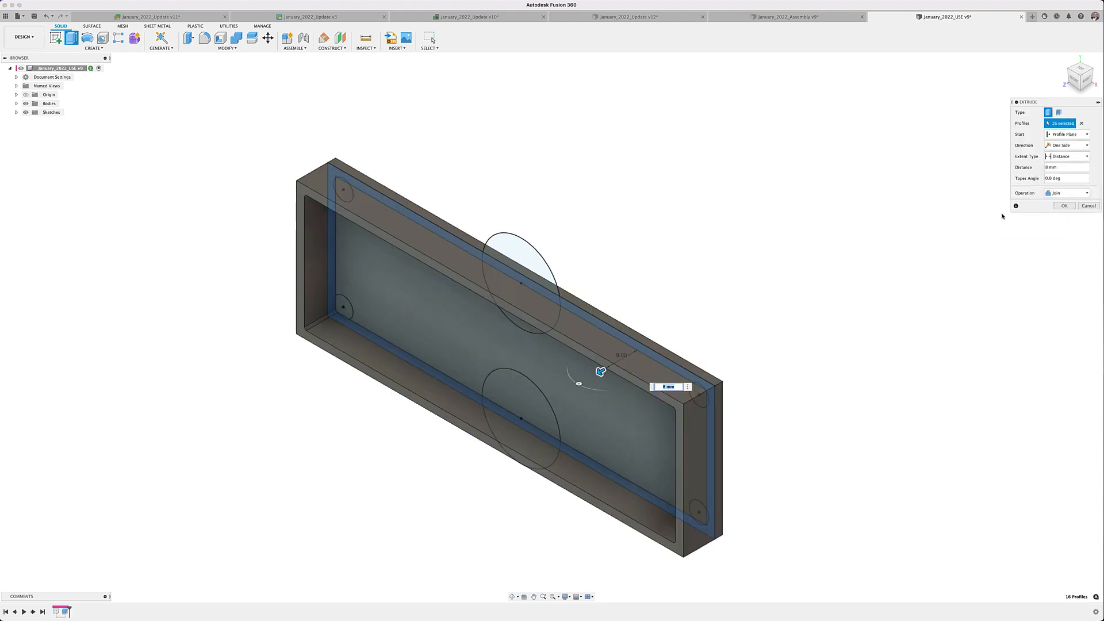
left_click(1065, 206)
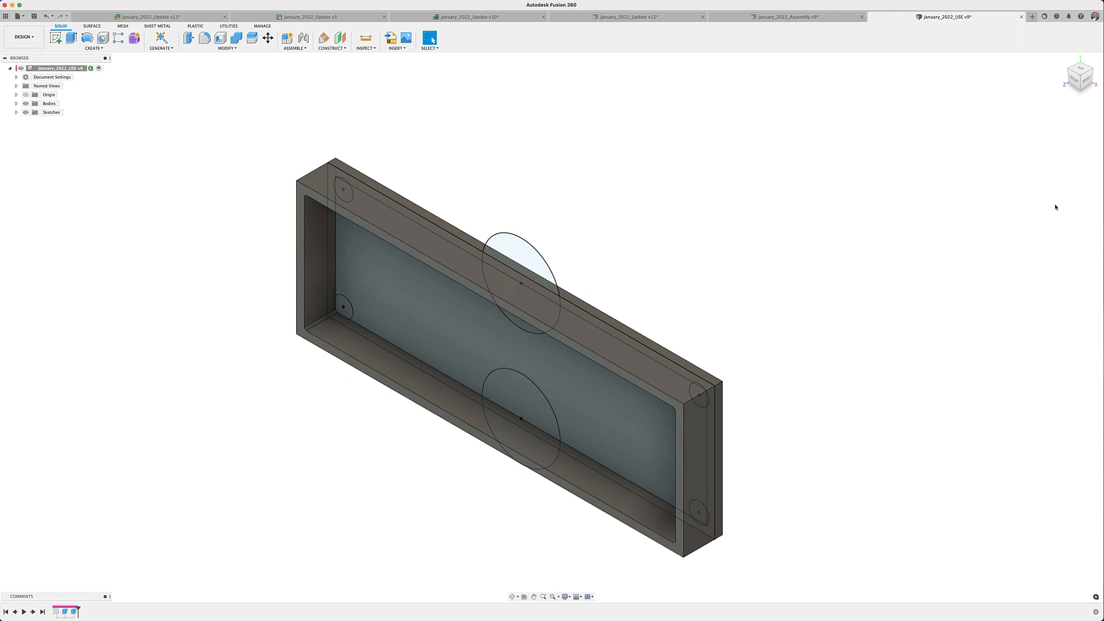
mouse_move(1051, 204)
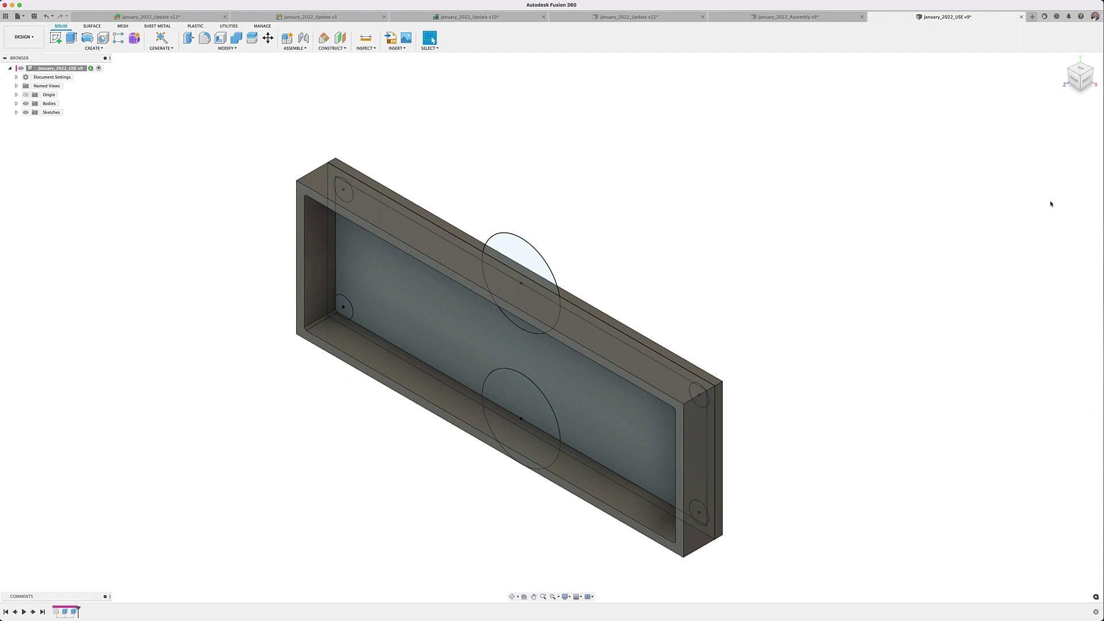
mouse_move(1045, 209)
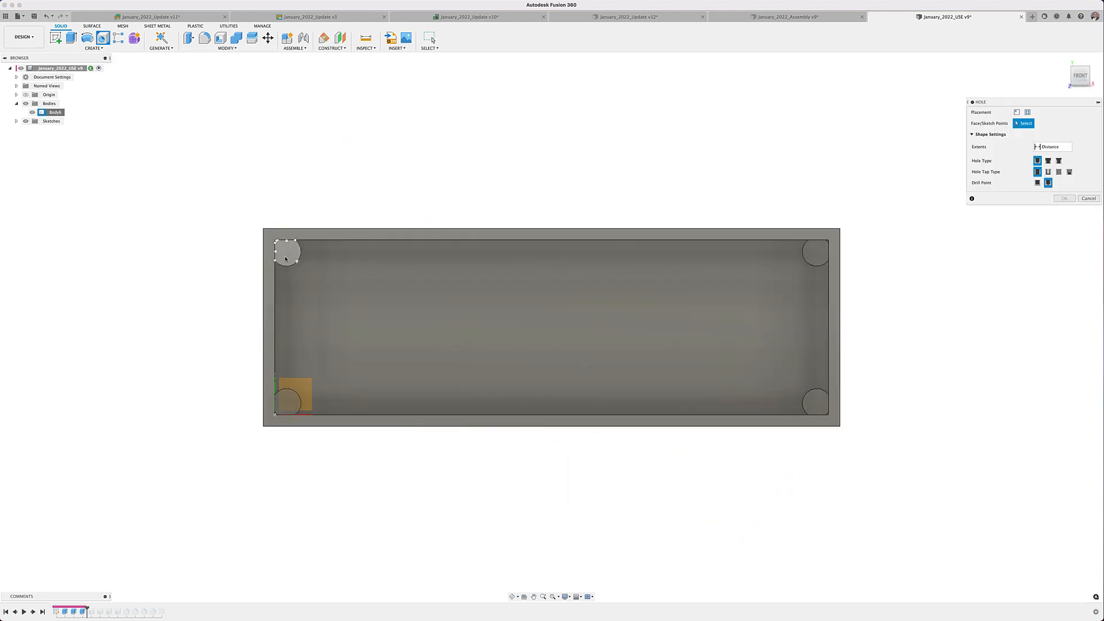
- Add 2.00 mm holes to the top-left, top-right and bottom-right corner bosses
left_click(286, 253)
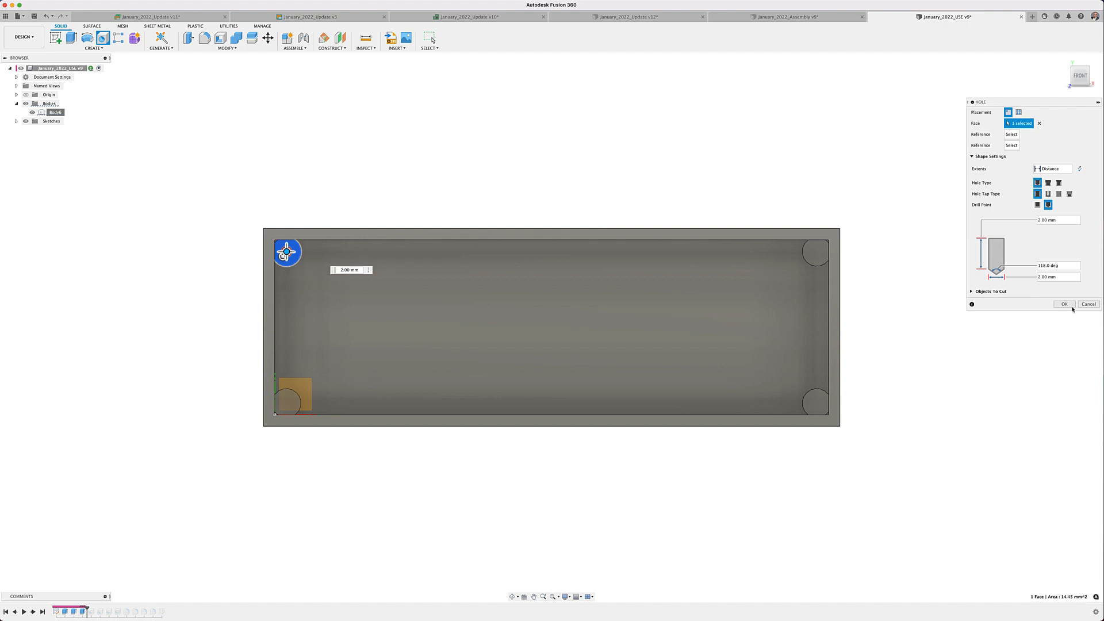
left_click(1065, 303)
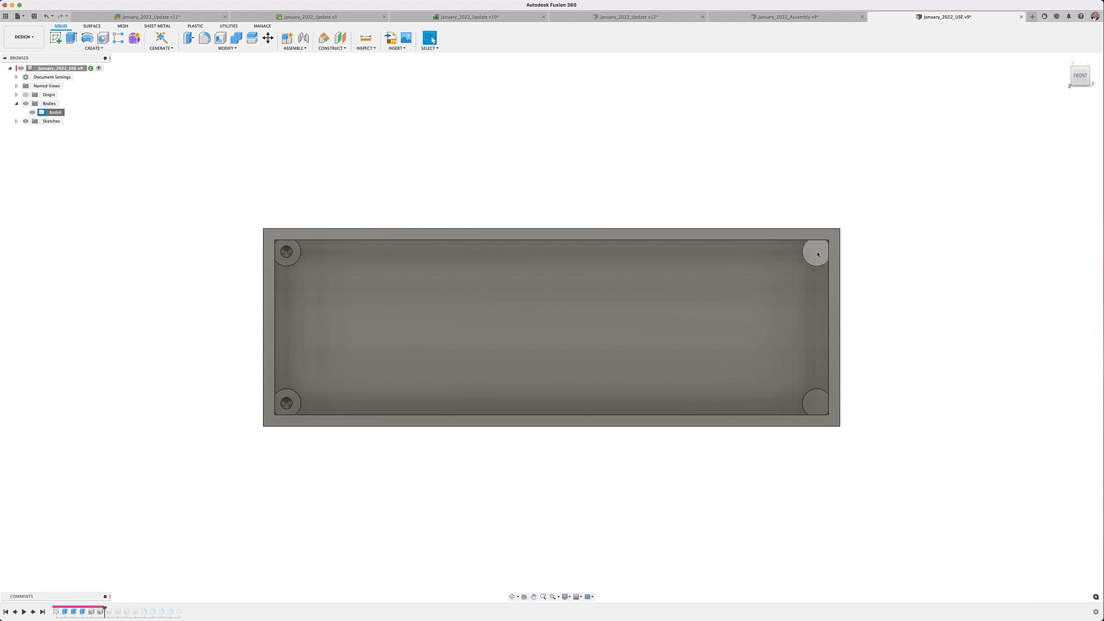
left_click(815, 253)
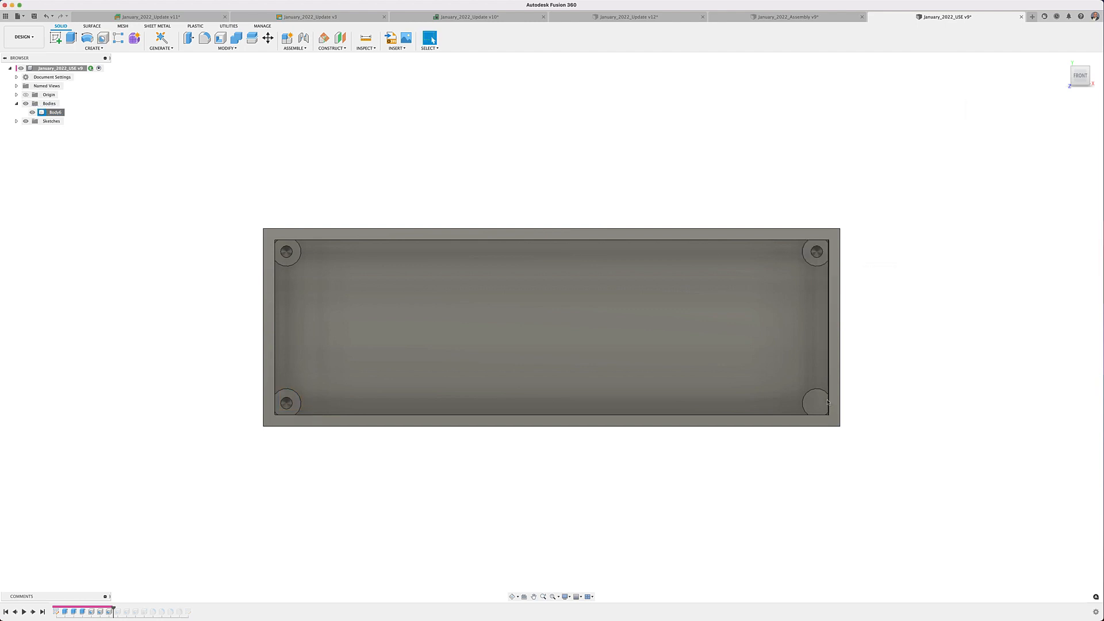
left_click(813, 402)
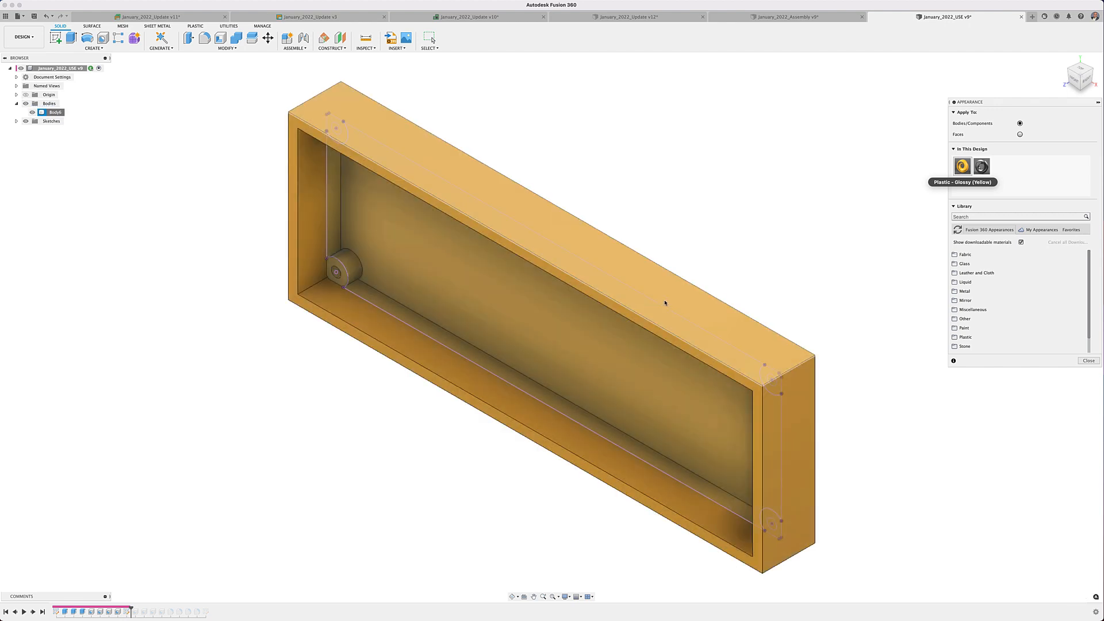
- Close the Appearance dialog after applying Plastic - Glossy (Yellow)
left_click(1089, 360)
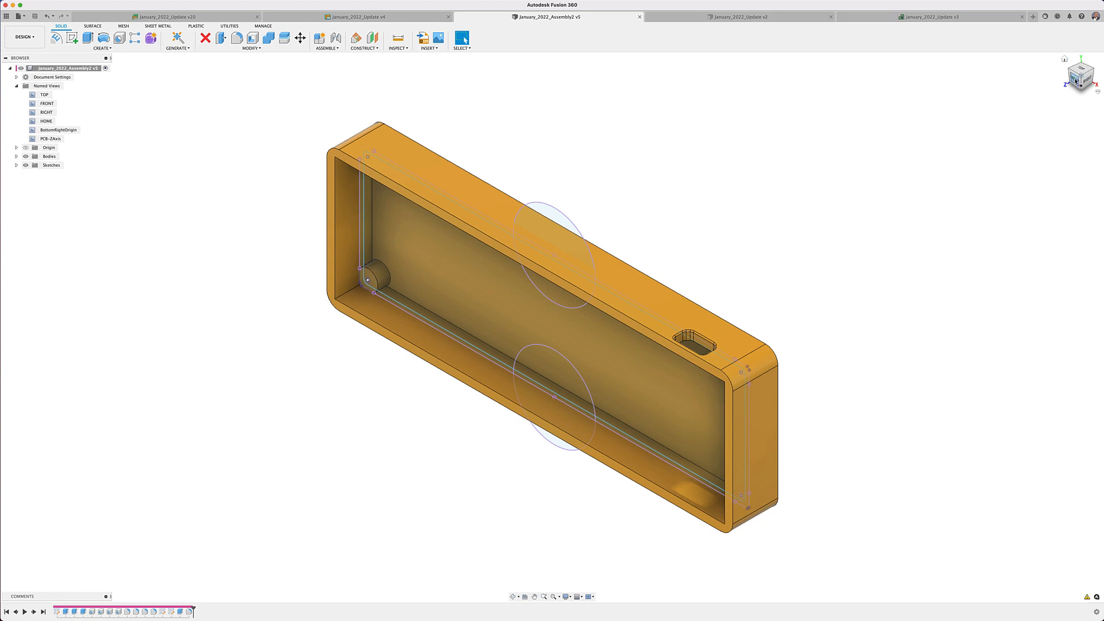
- View the enclosure from the Front and begin Create Associative PCB from the Create menu
left_click(1080, 77)
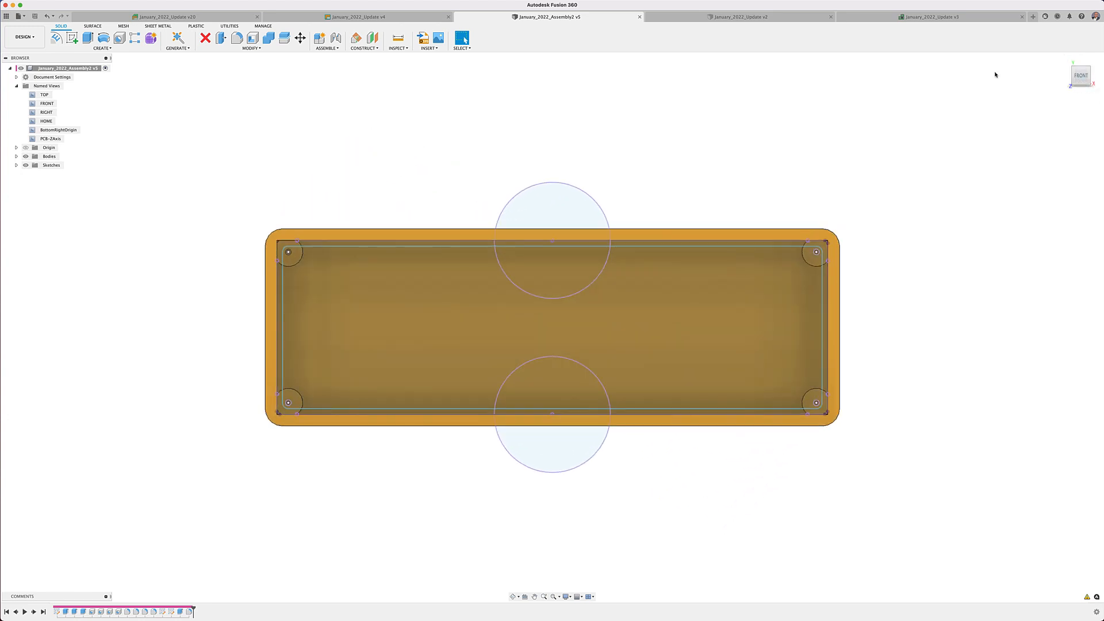
left_click(102, 48)
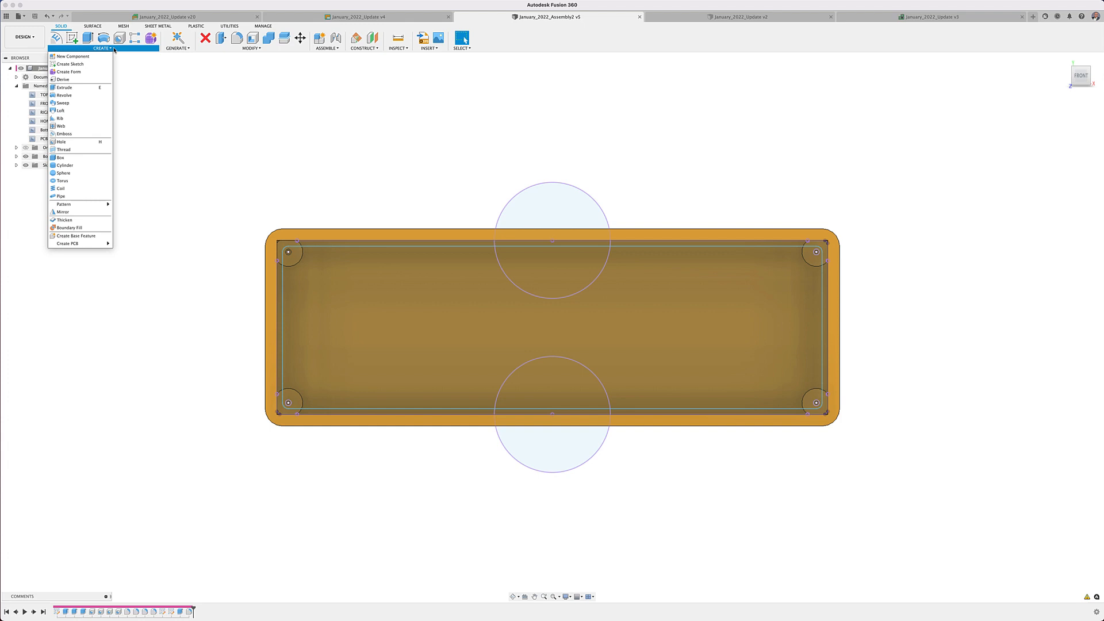
mouse_move(61, 196)
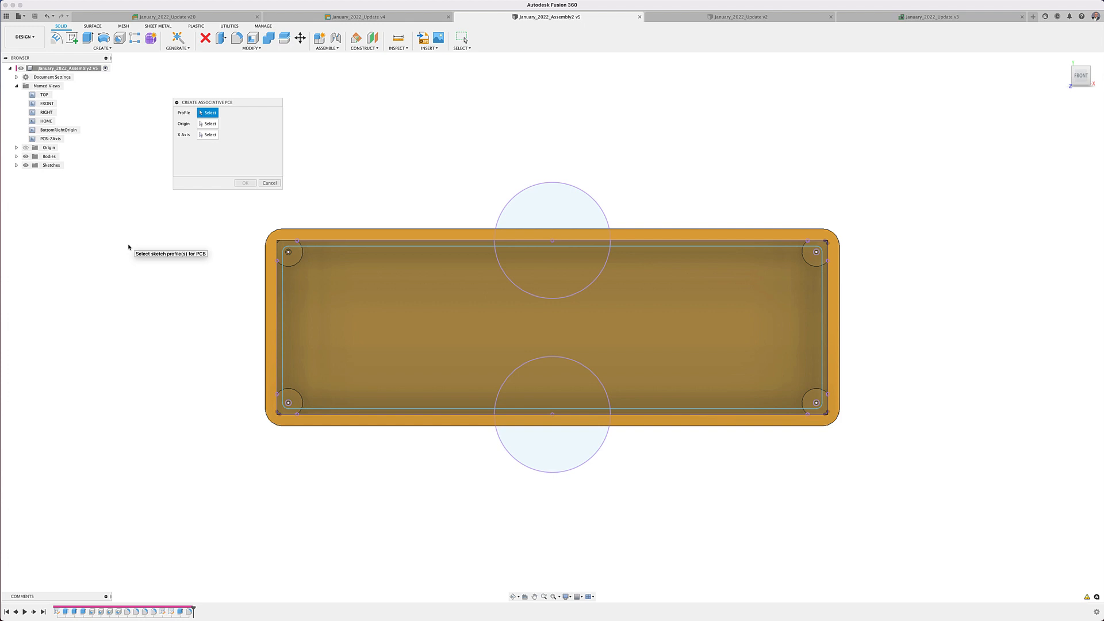
- Select the inner rectangle and lower half-circle as PCB outline, origin at the corner hole
left_click(508, 296)
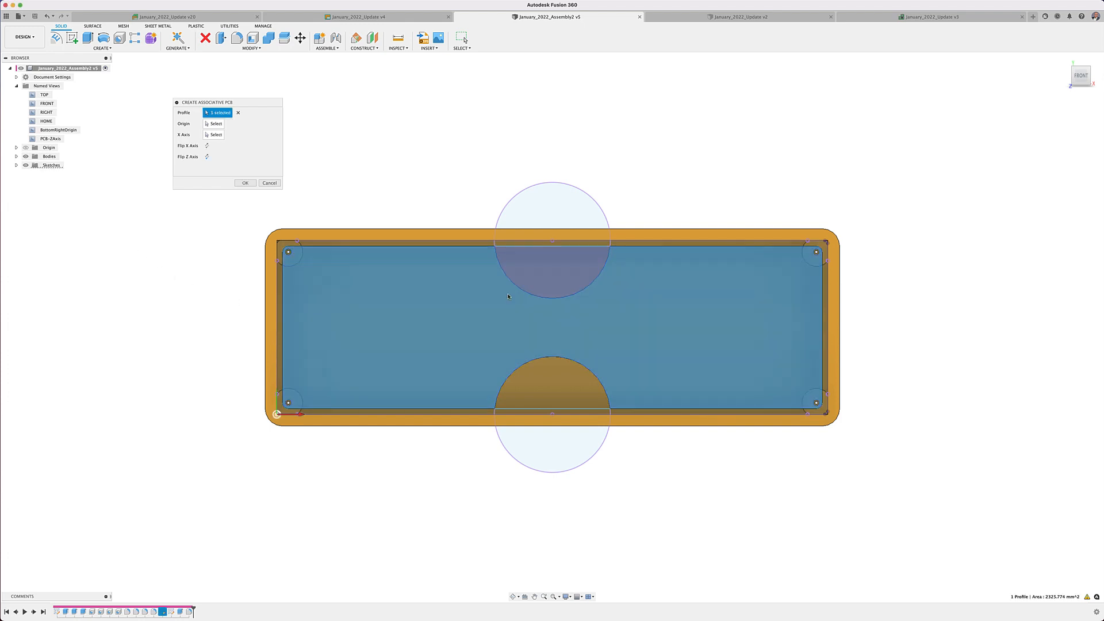
left_click(539, 388)
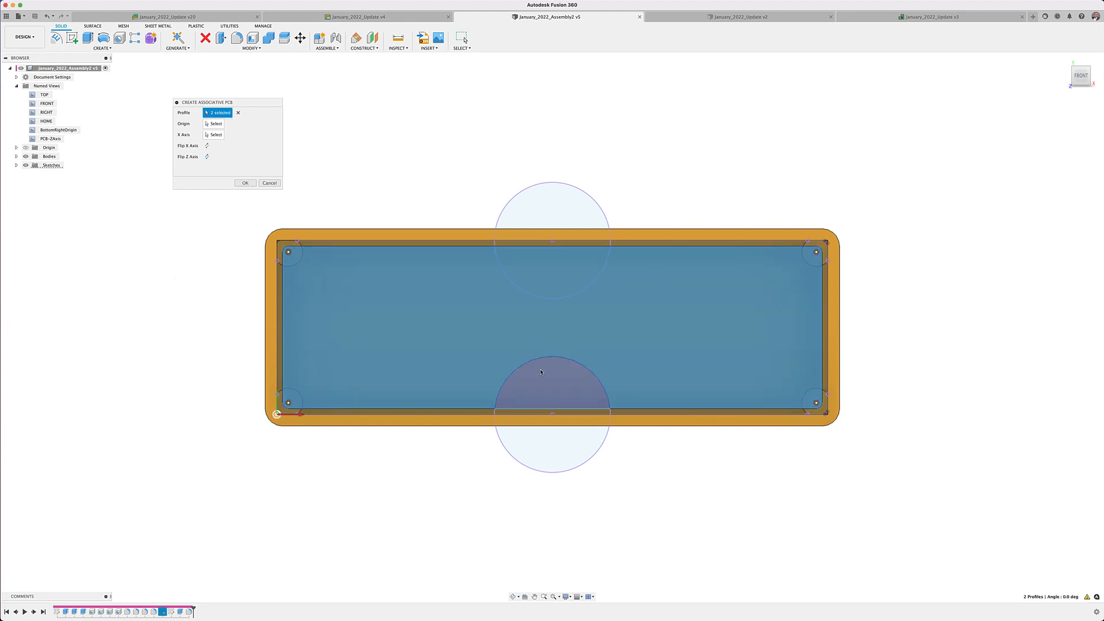
left_click(539, 373)
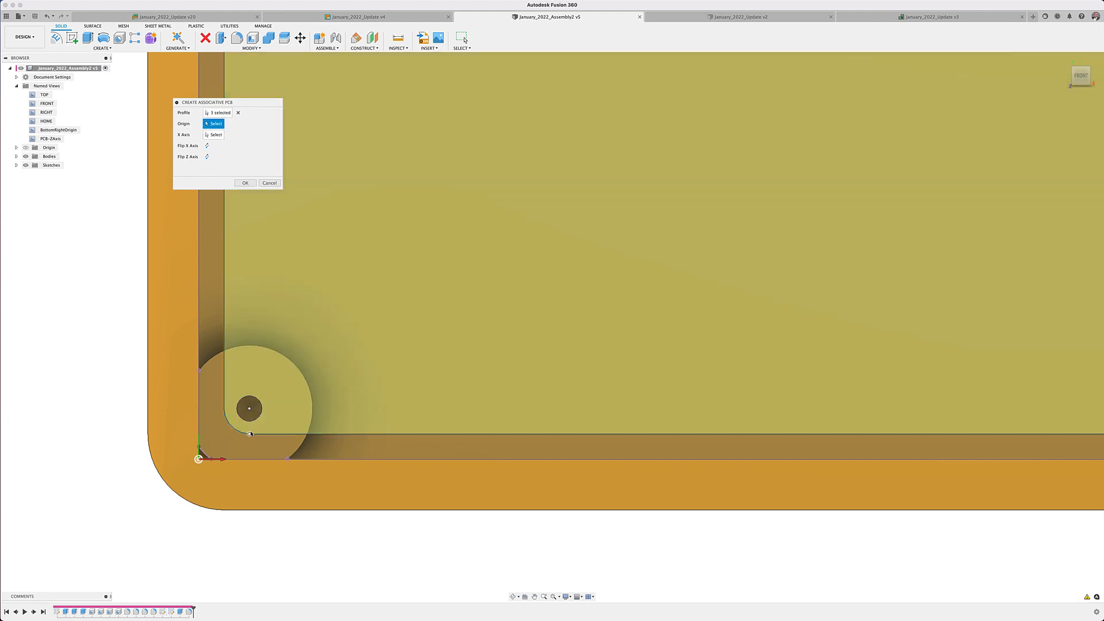
left_click(250, 434)
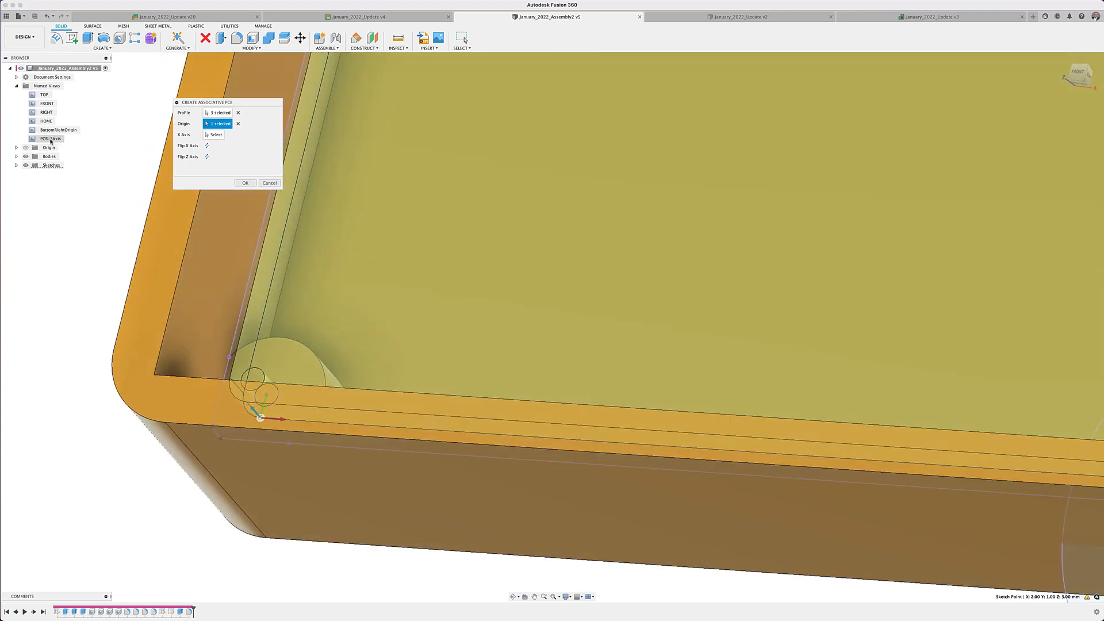
mouse_move(206, 157)
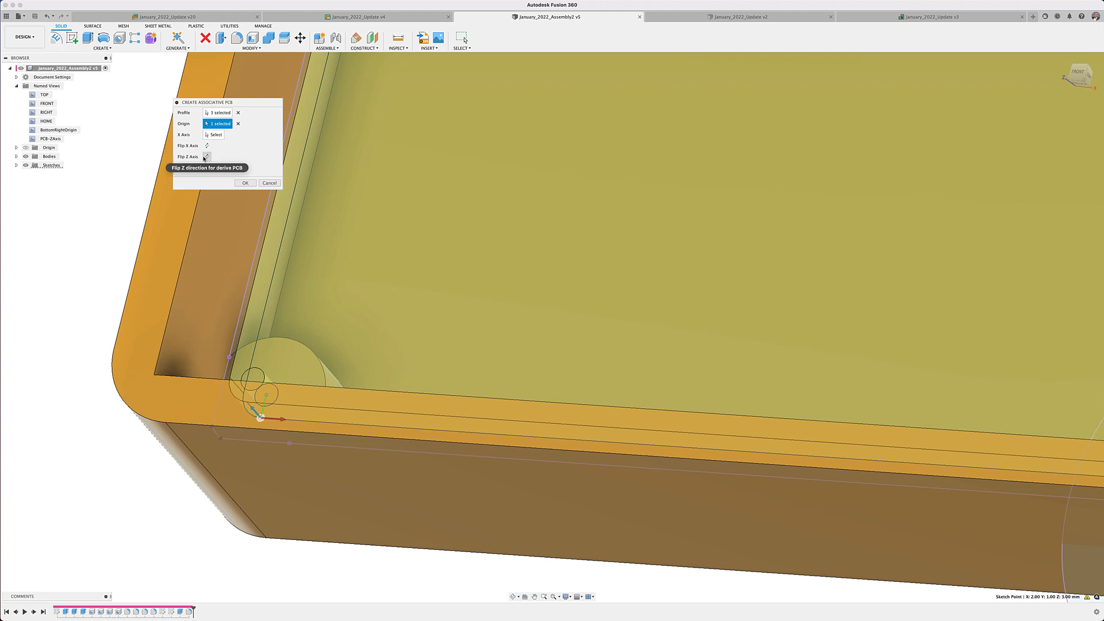
- Leave Z unflipped, flip the PCB's X axis and create the associative PCB
left_click(211, 156)
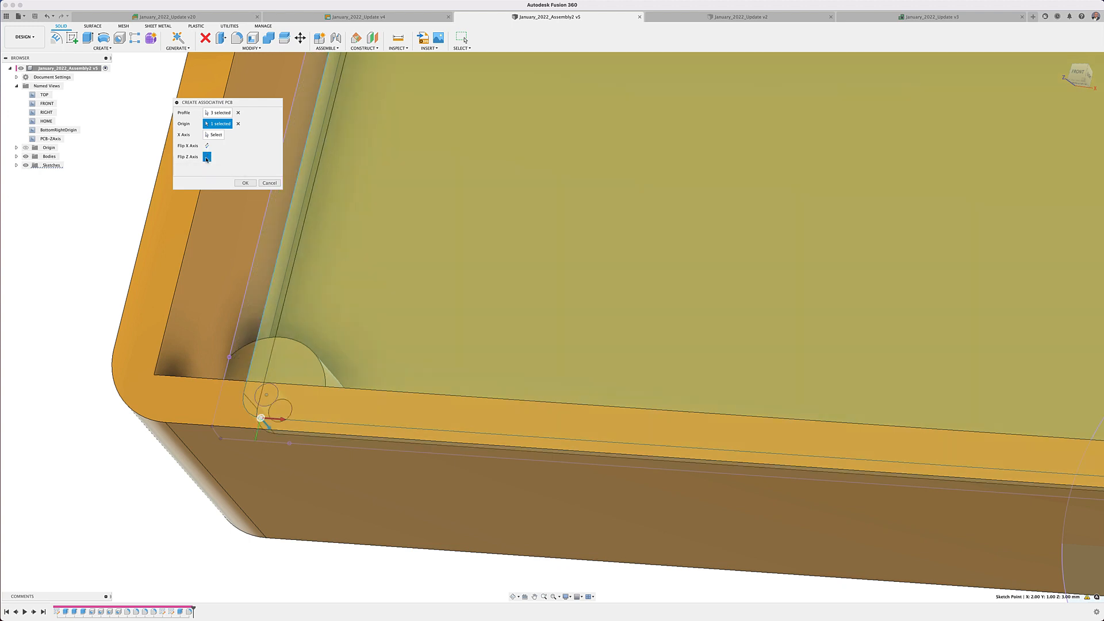
left_click(212, 157)
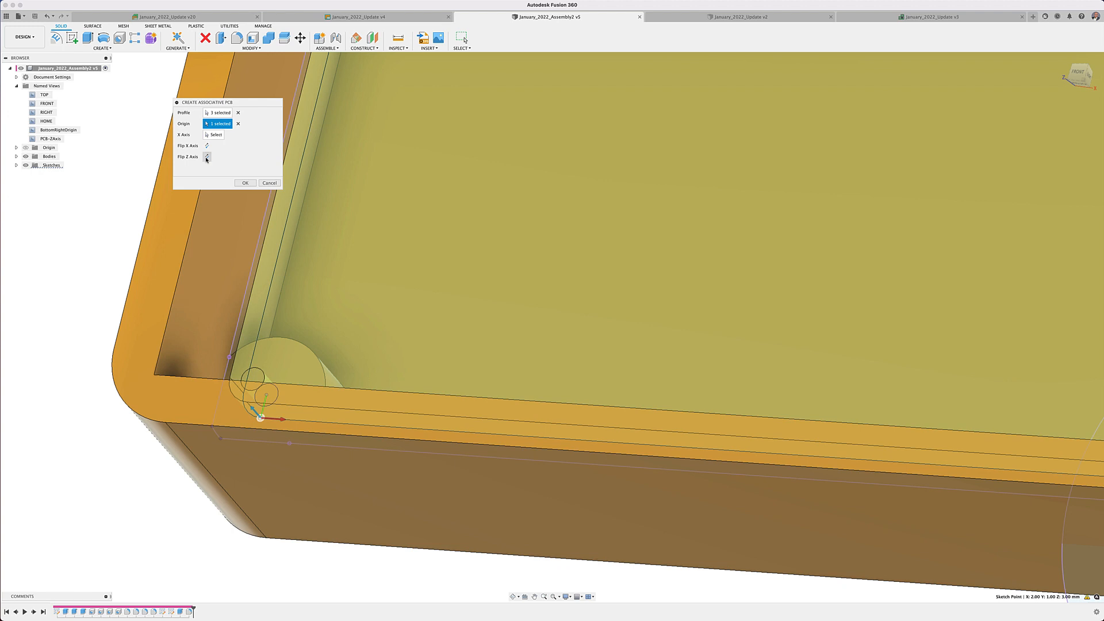
left_click(207, 146)
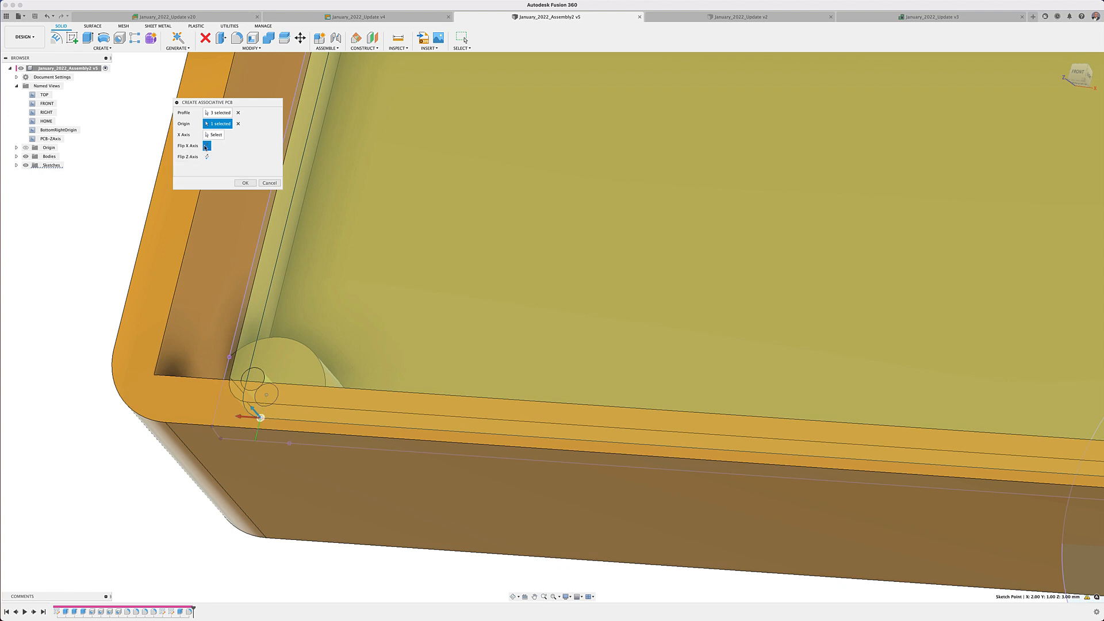
left_click(206, 146)
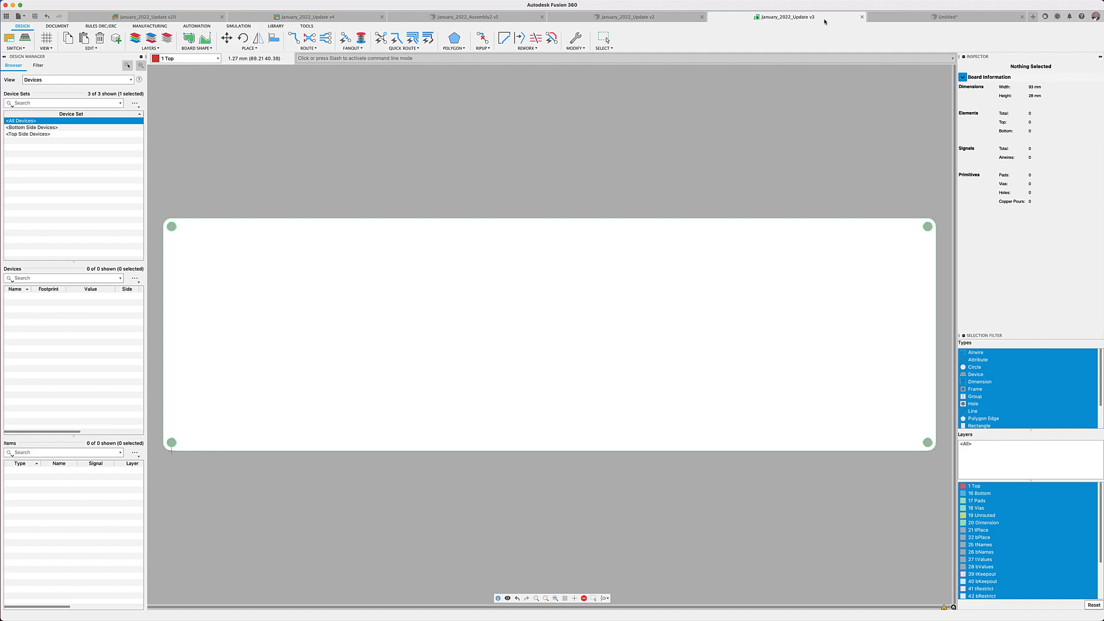
mouse_move(828, 21)
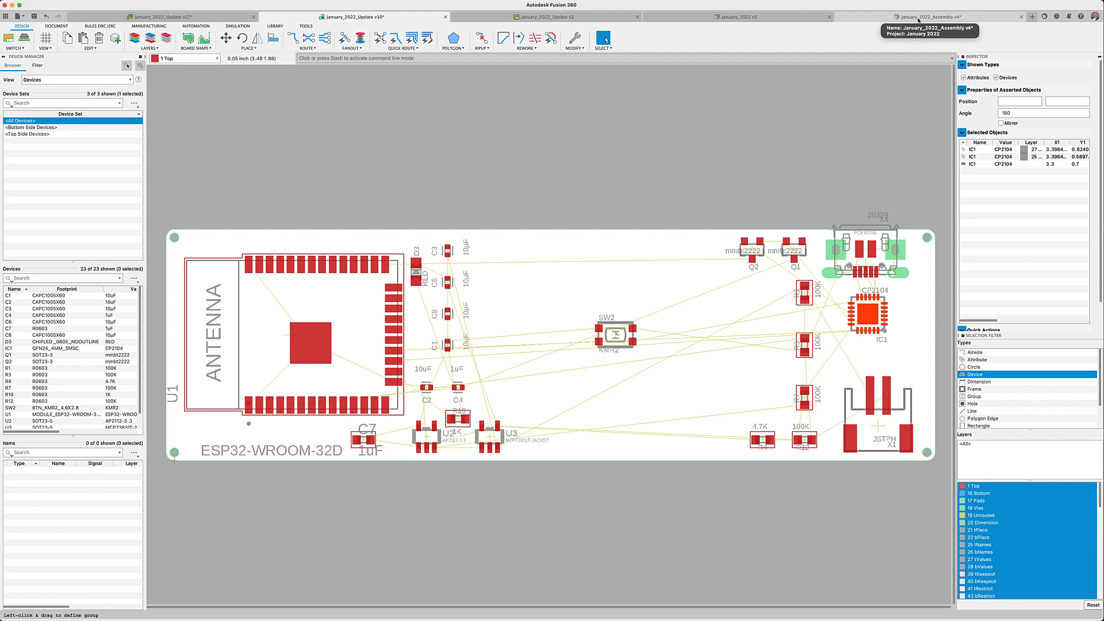
- Switch to the January_2022_Assembly v4 enclosure assembly design
left_click(921, 17)
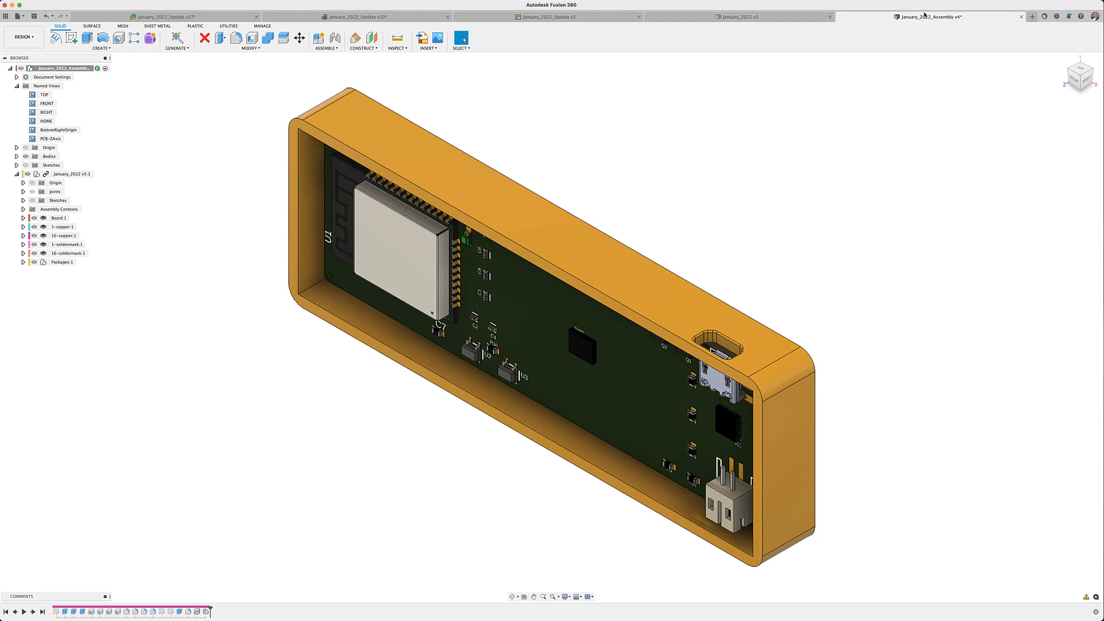
mouse_move(949, 49)
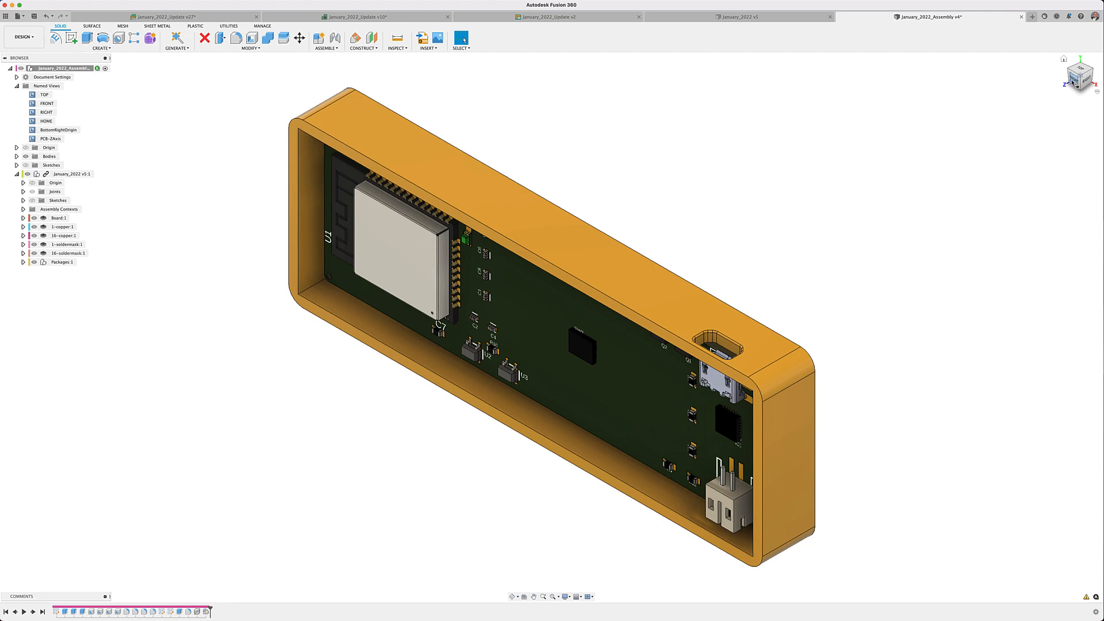
- View the fitted board assembly straight from the Front
left_click(1083, 78)
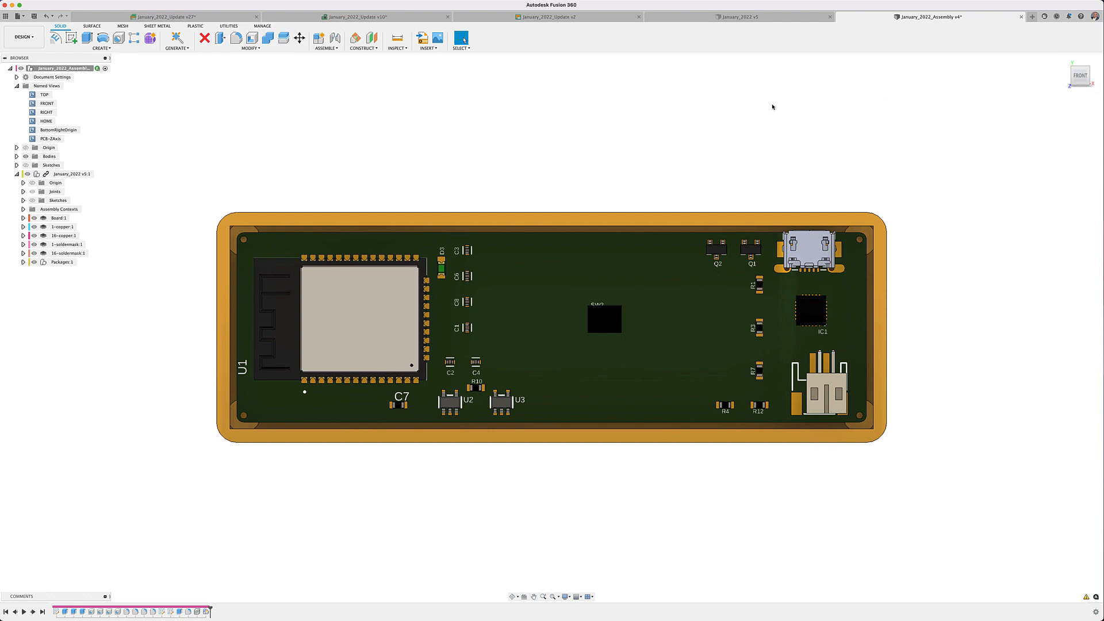
mouse_move(144, 169)
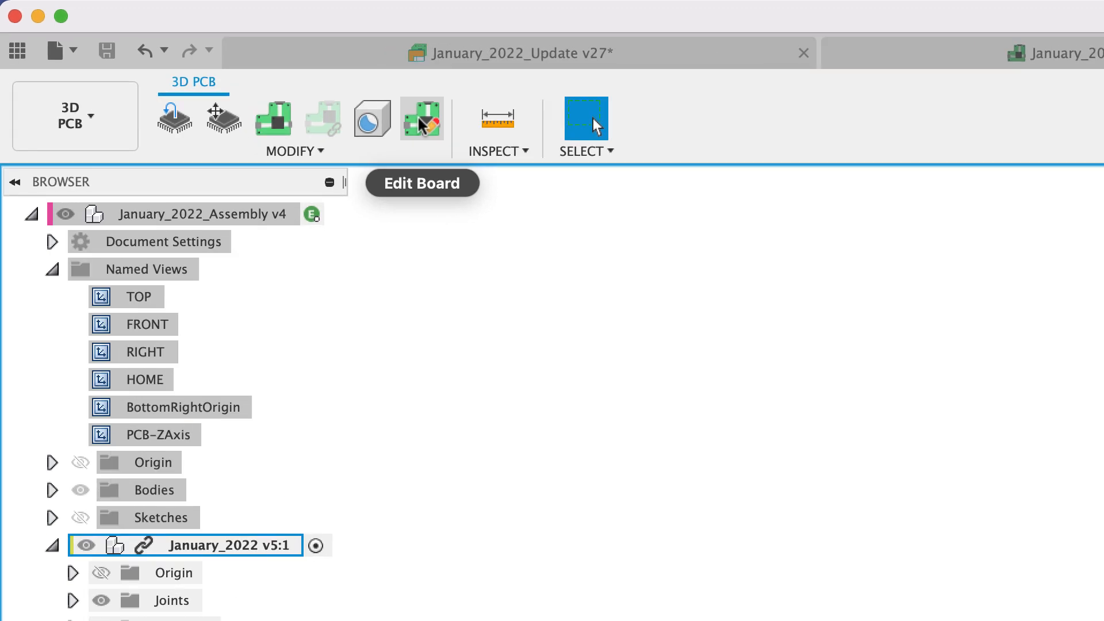
- Edit the board in place, confirm the notched outline and origin, finish editing, and go to the PCB board document
left_click(422, 118)
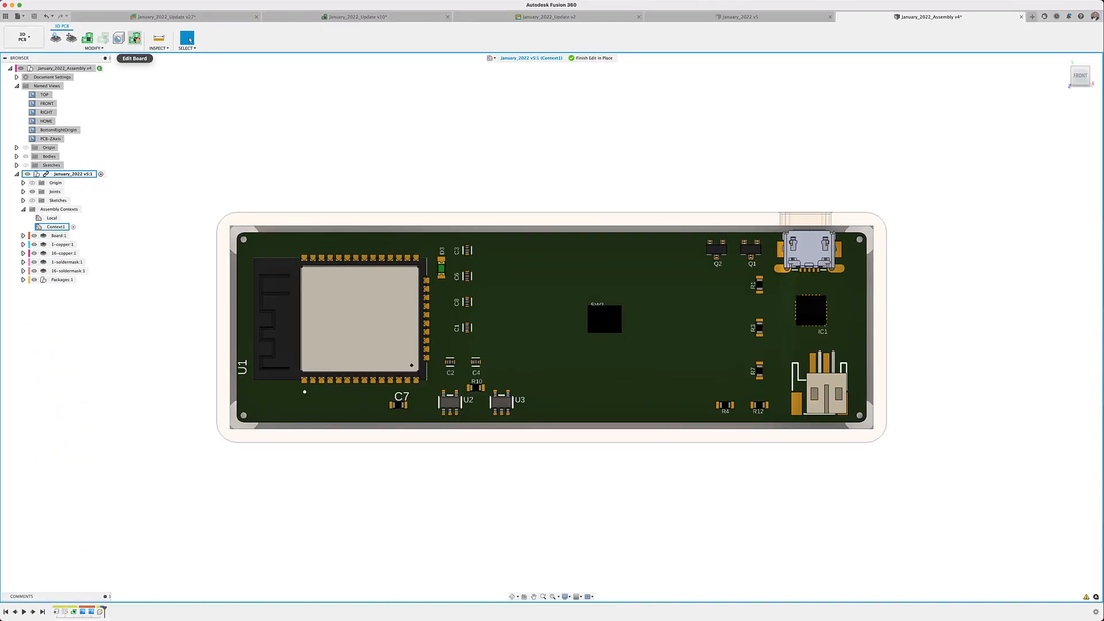
left_click(134, 38)
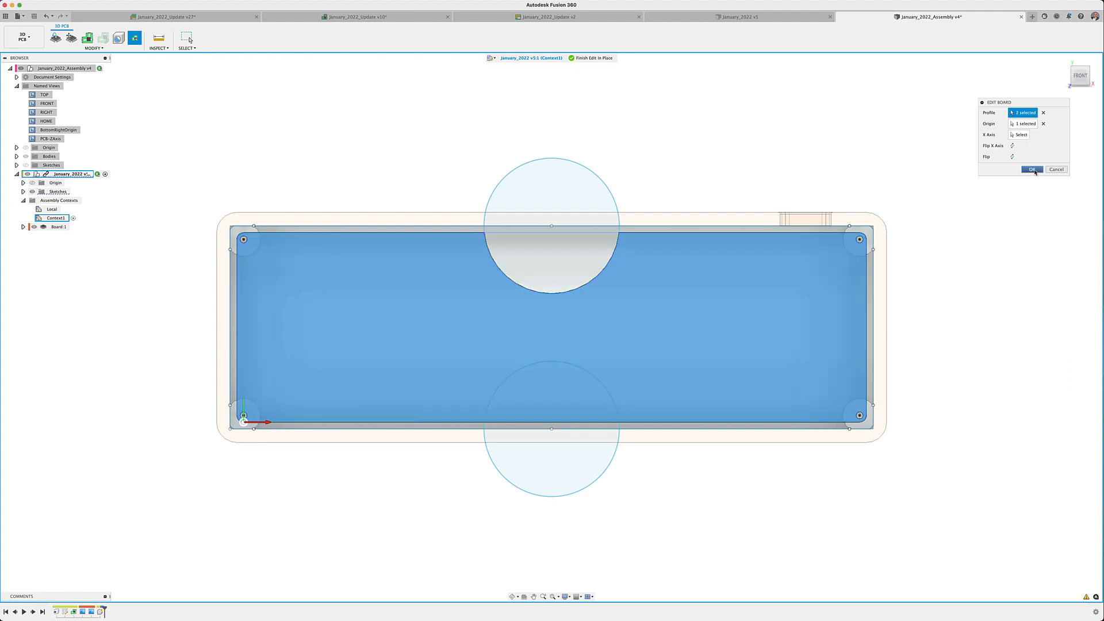
left_click(1032, 169)
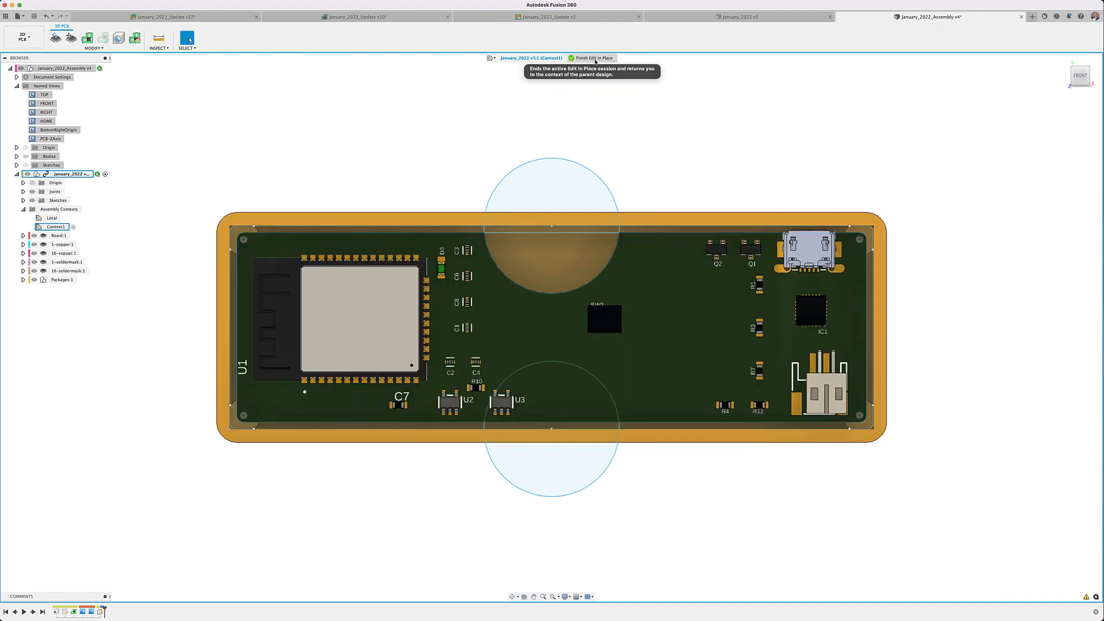
left_click(593, 58)
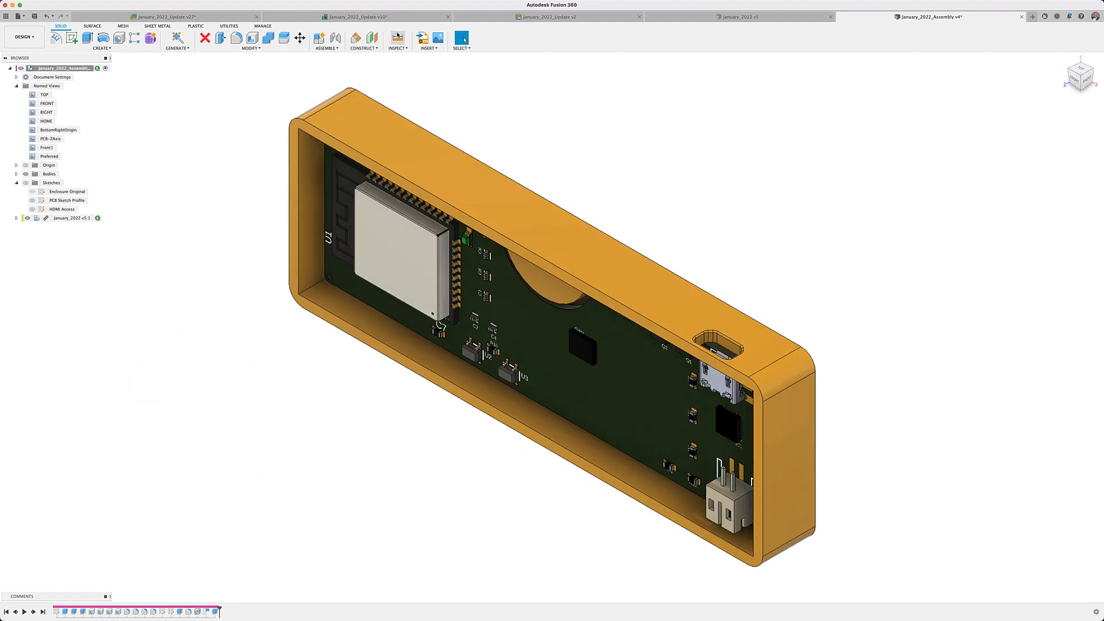
left_click(356, 16)
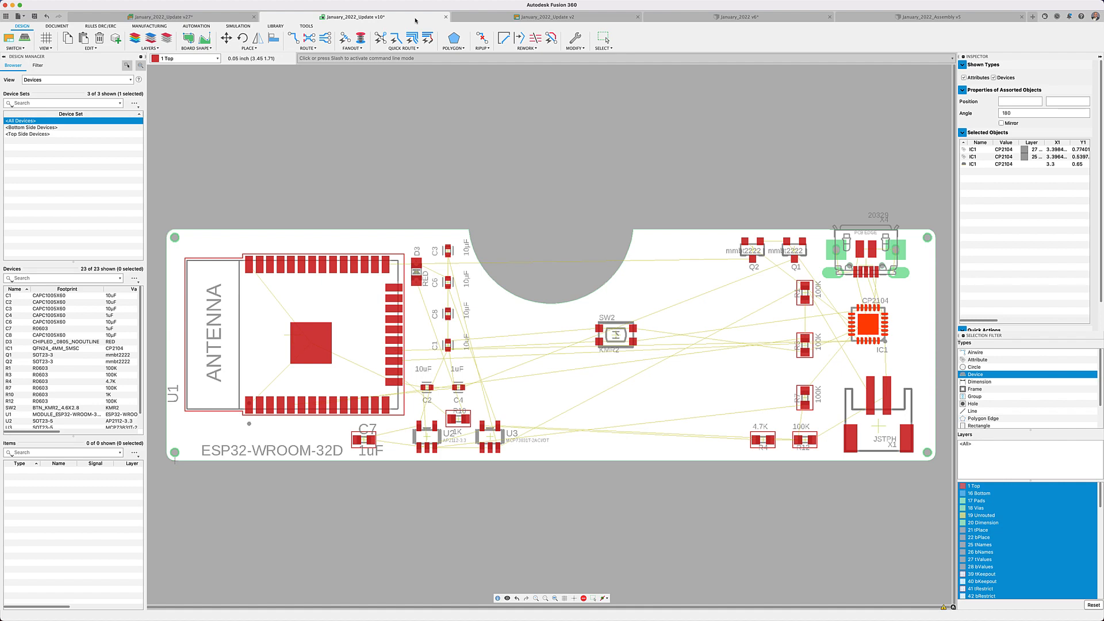
- In the routed board document, push to 3D PCB with '3D PCB with canvas' enabled
left_click(554, 17)
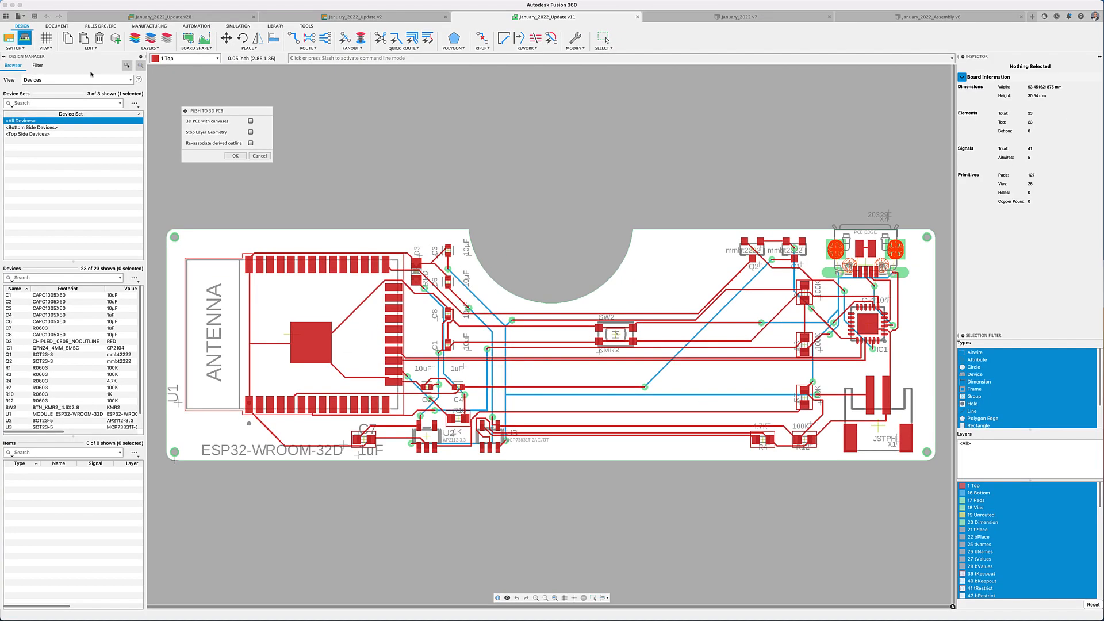
left_click(250, 121)
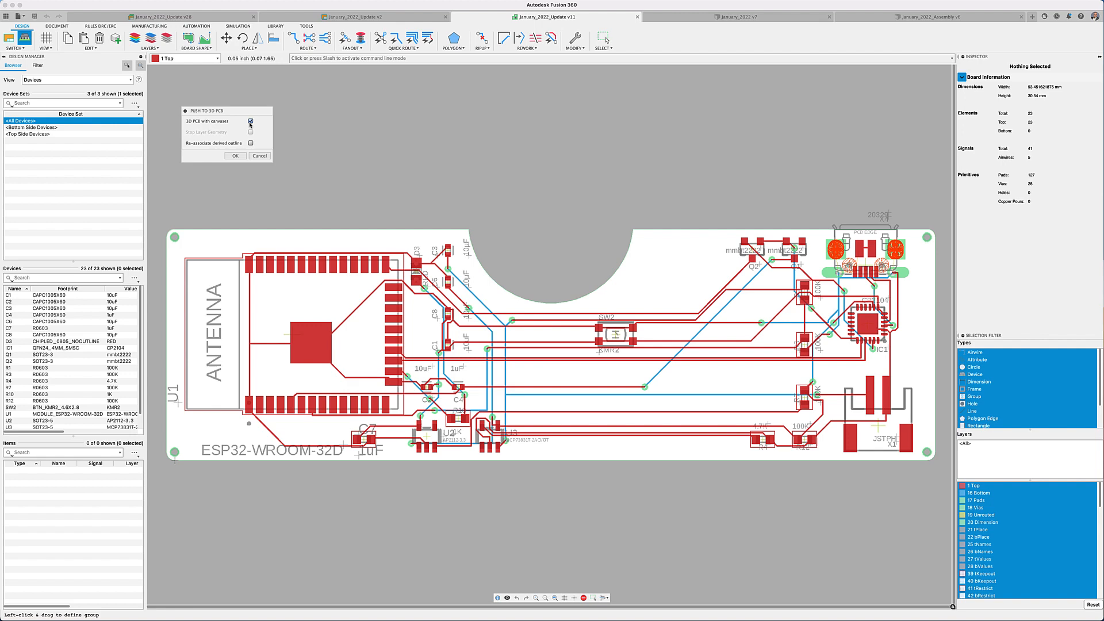
left_click(235, 156)
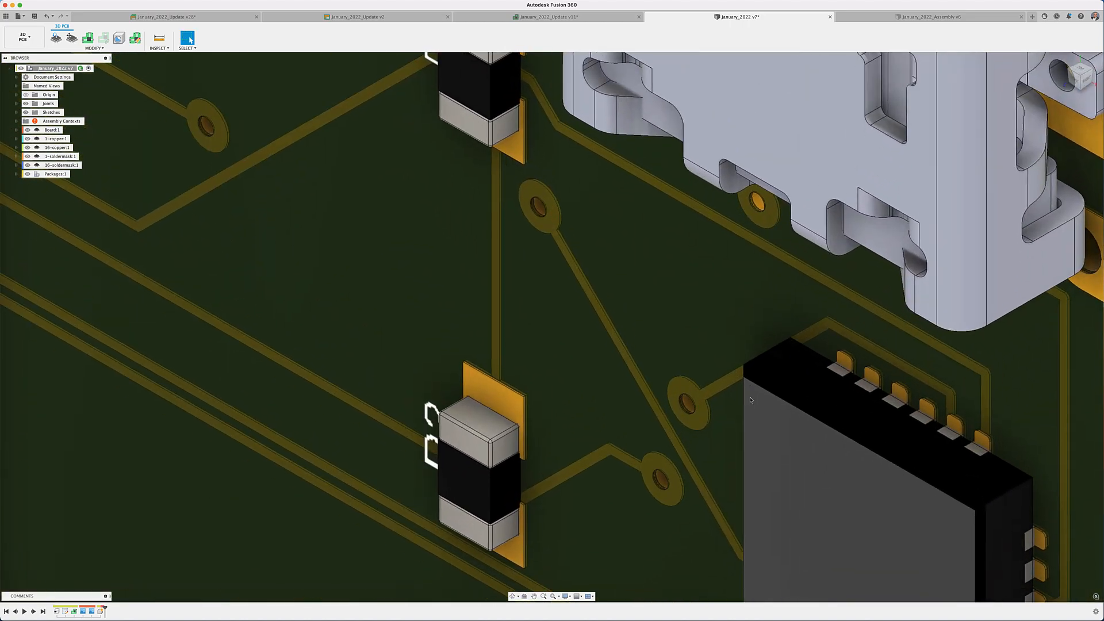
left_click(548, 17)
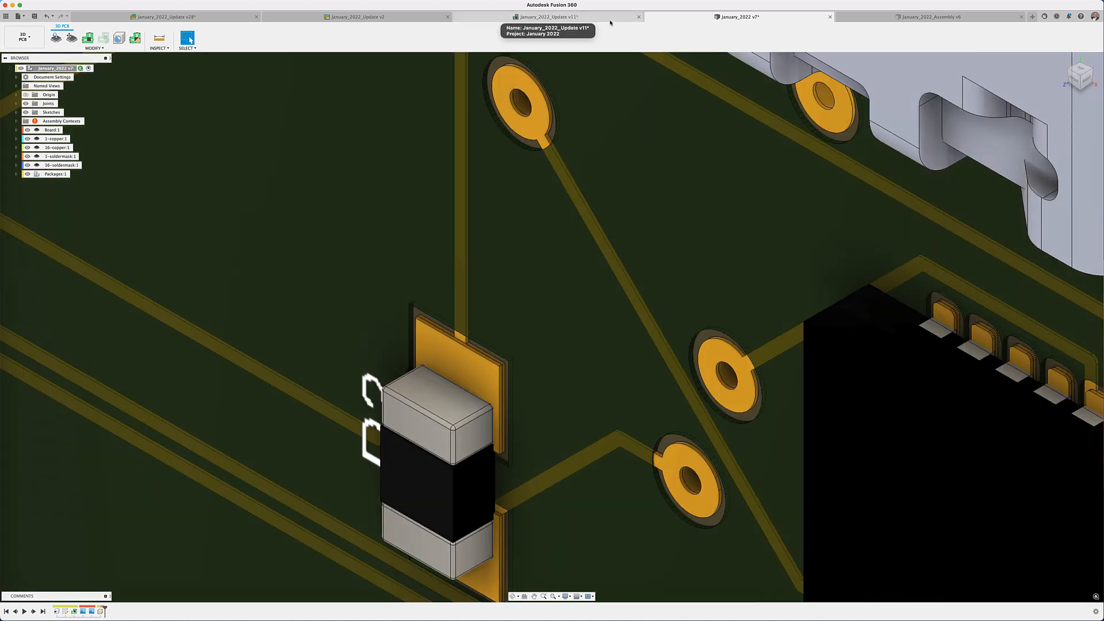
mouse_move(782, 22)
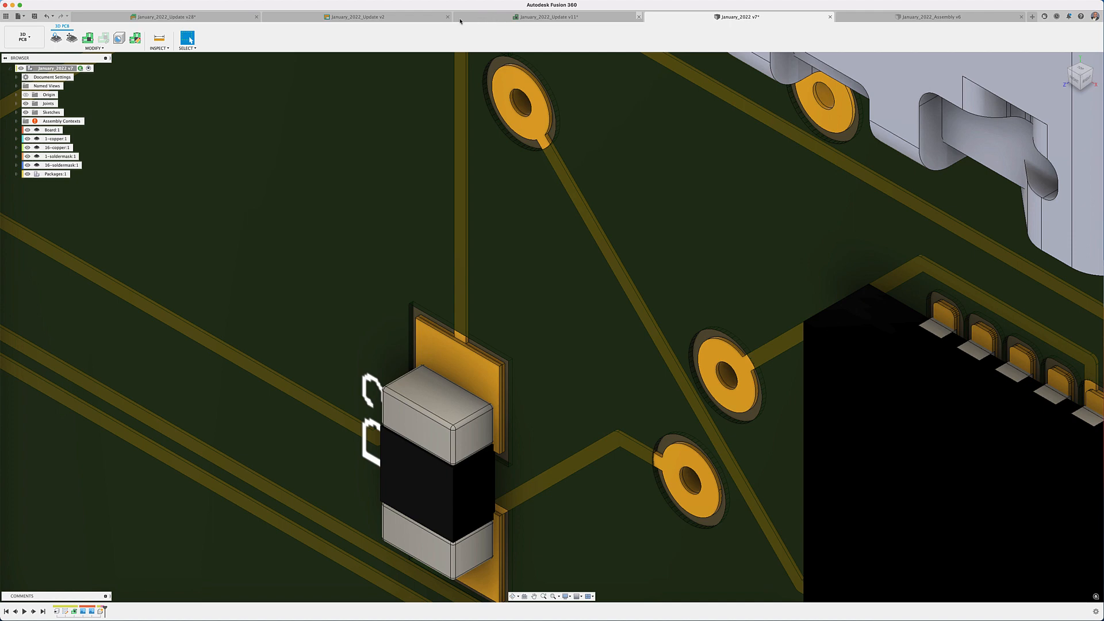
mouse_move(371, 17)
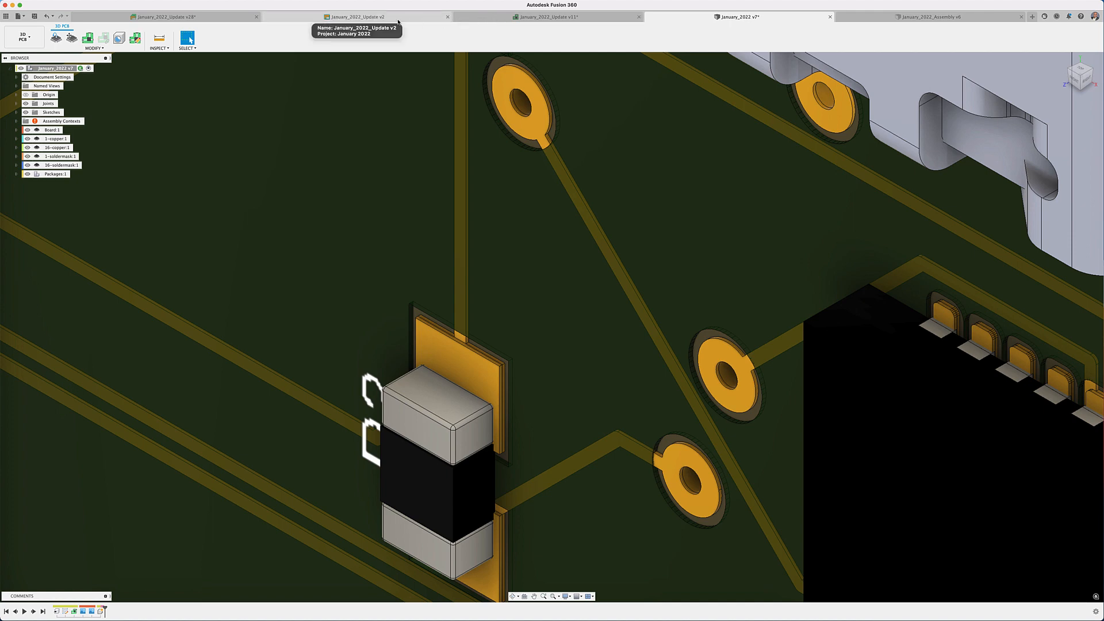
- Start Export Libraries from the schematic's Library commands
left_click(362, 15)
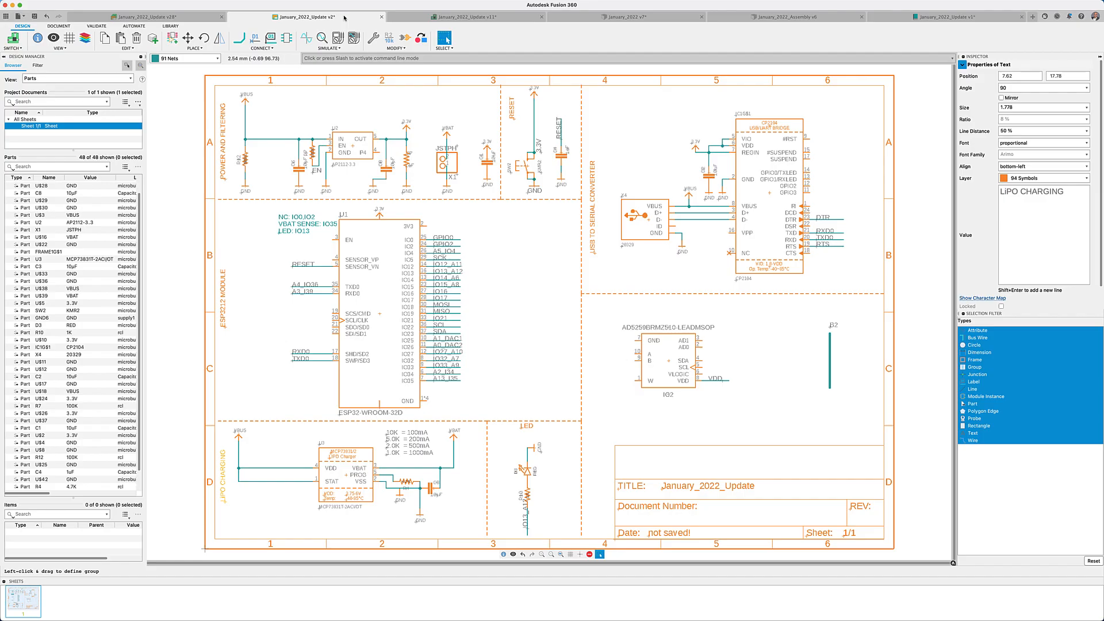
left_click(172, 27)
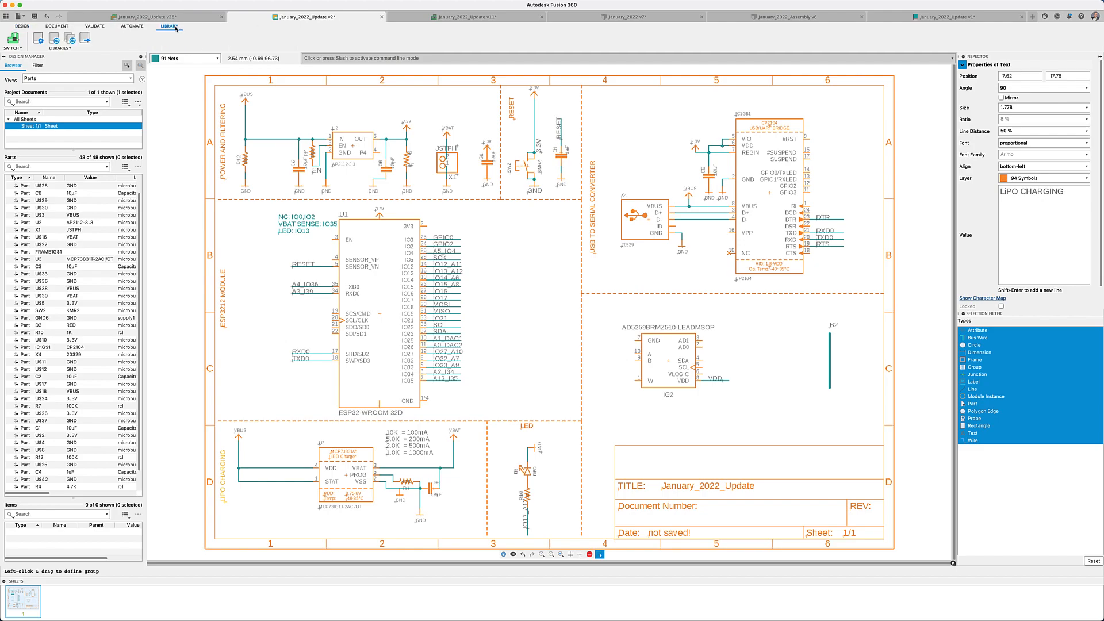
left_click(68, 42)
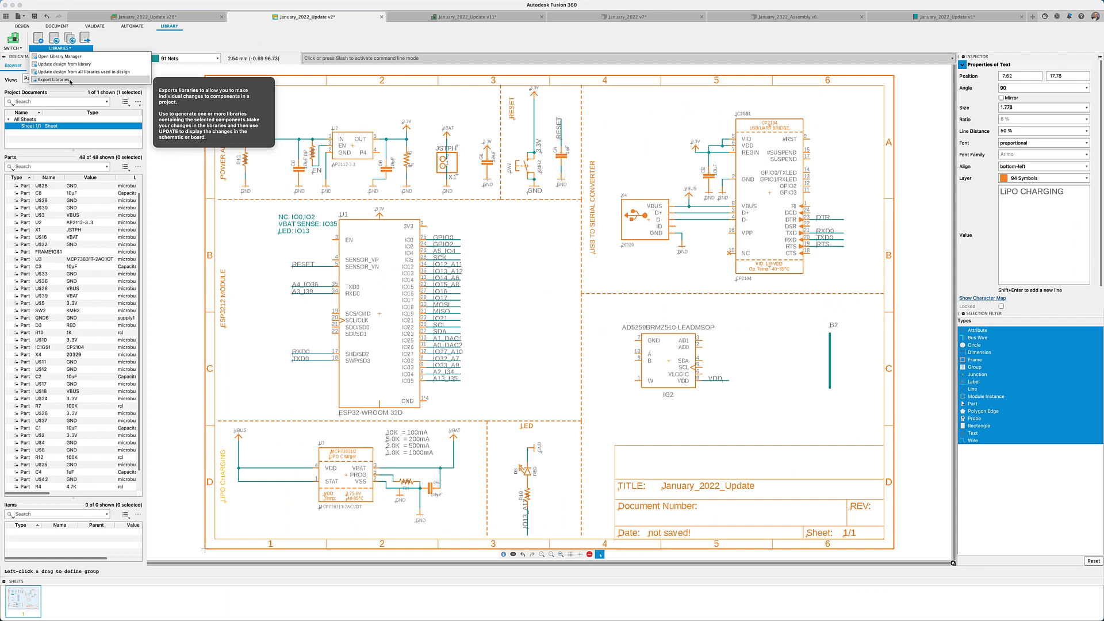
left_click(49, 80)
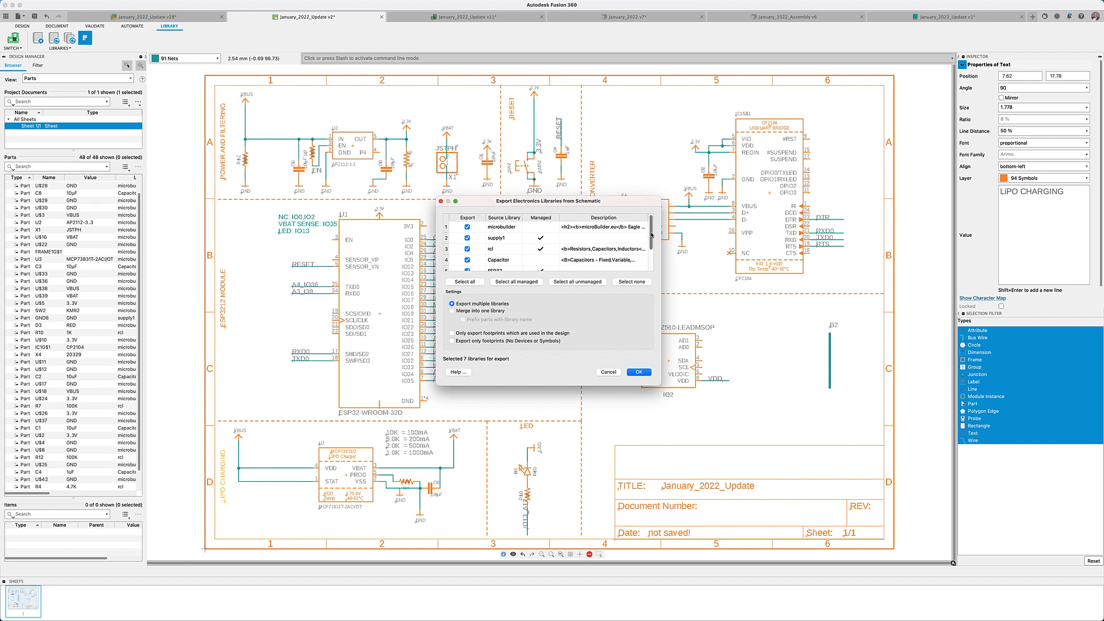
- Export the seven libraries merged into one, keeping only footprints used in the design
scroll("down", 3)
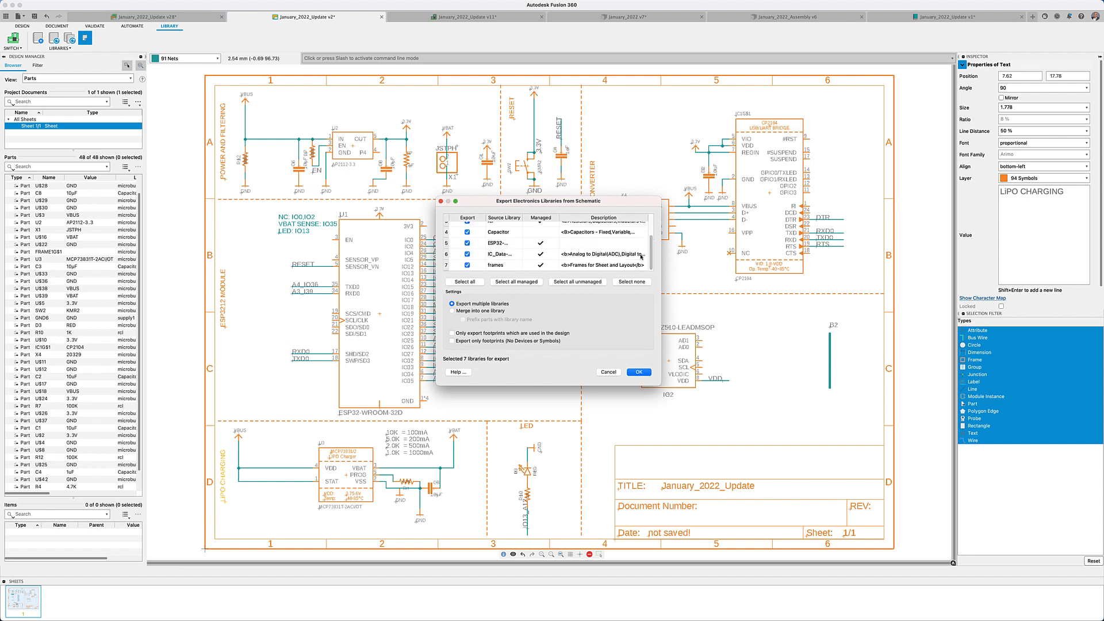
left_click(452, 310)
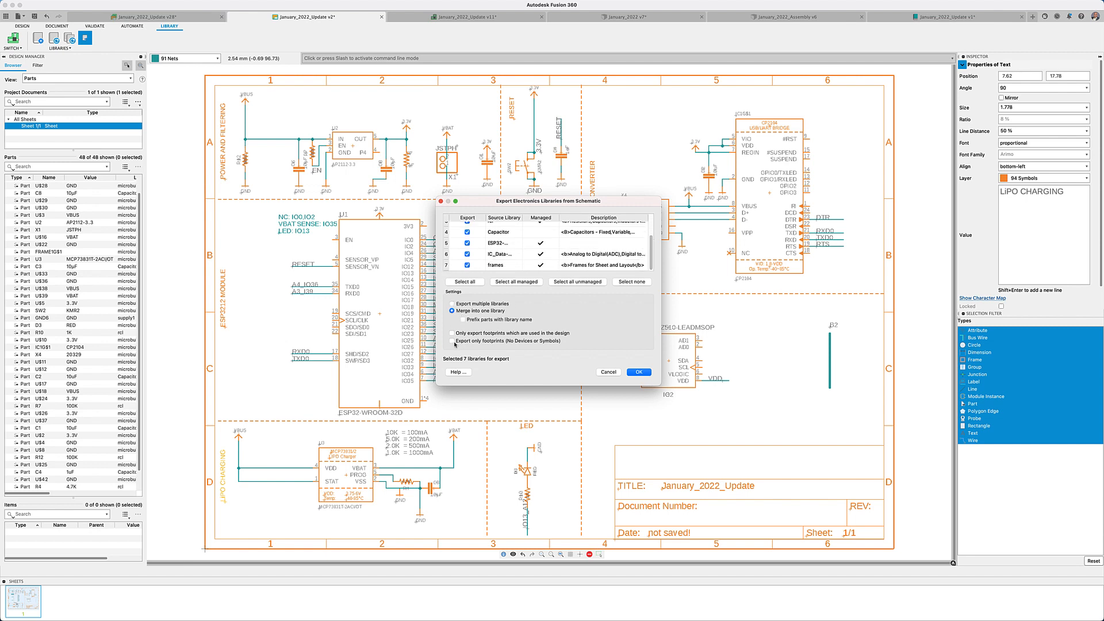
left_click(452, 333)
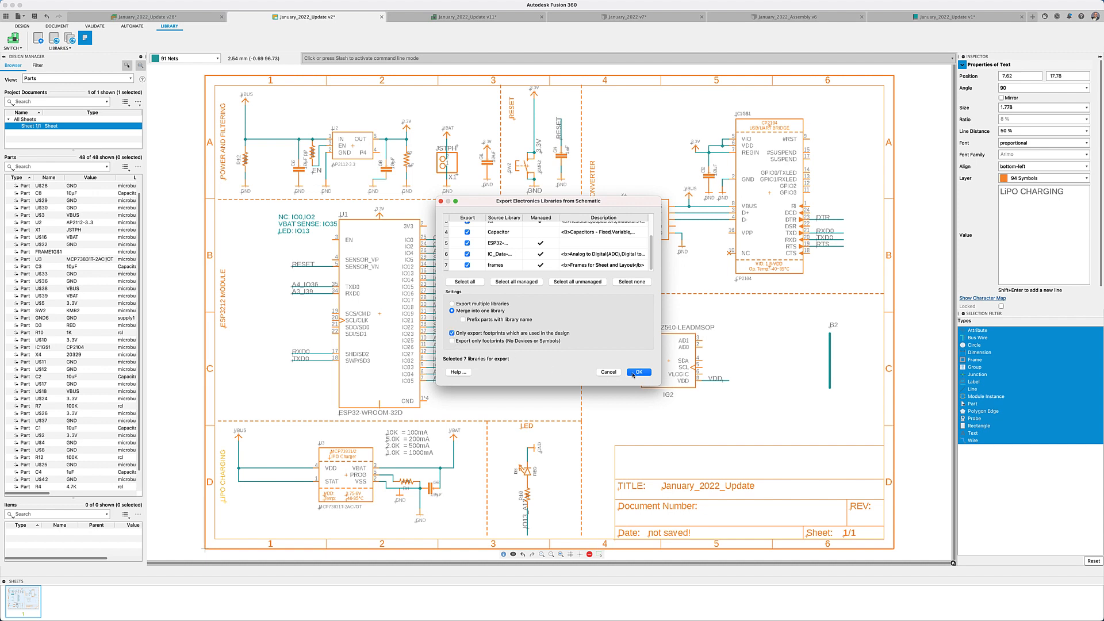
left_click(638, 372)
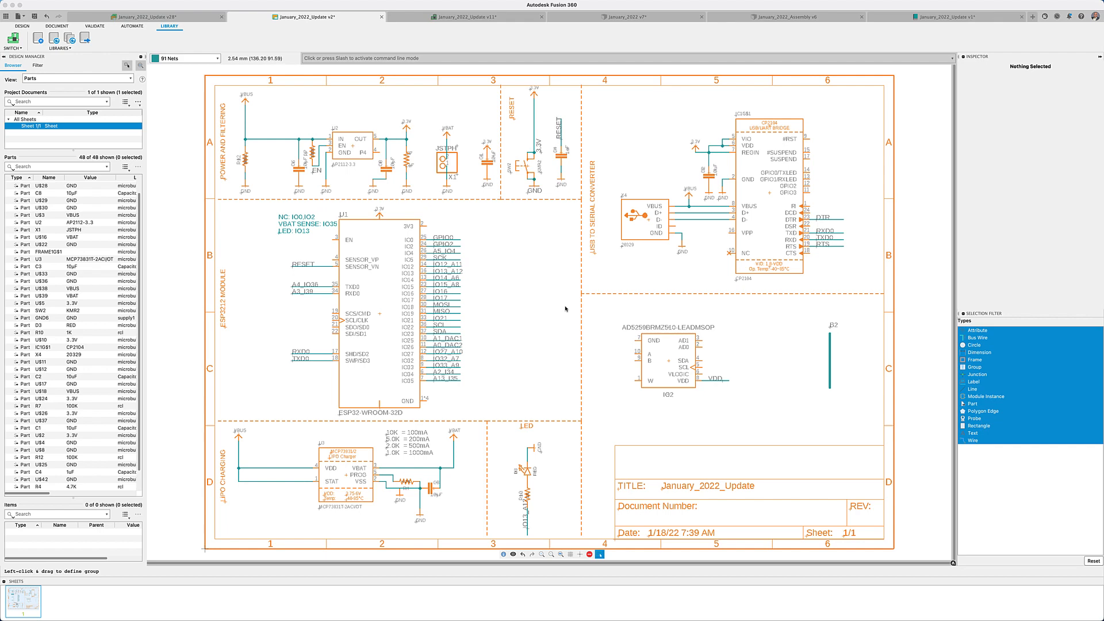
- Save the CHIPLED_0805_NOOUTLINE package and add a red Chip LED 3D body from the Package Generator
left_click(6, 14)
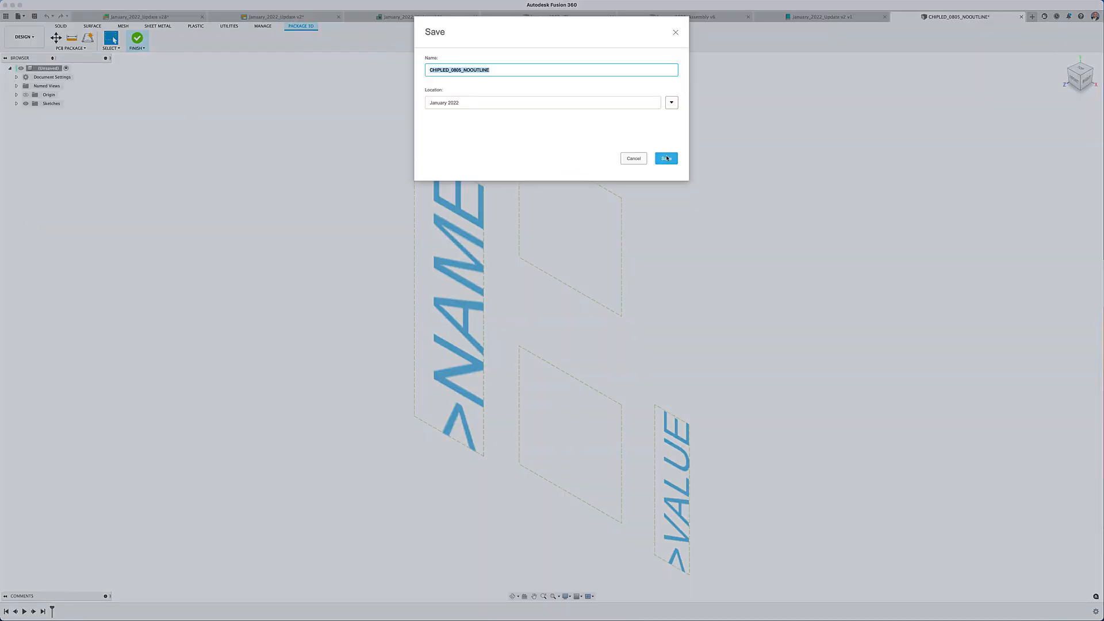
left_click(666, 158)
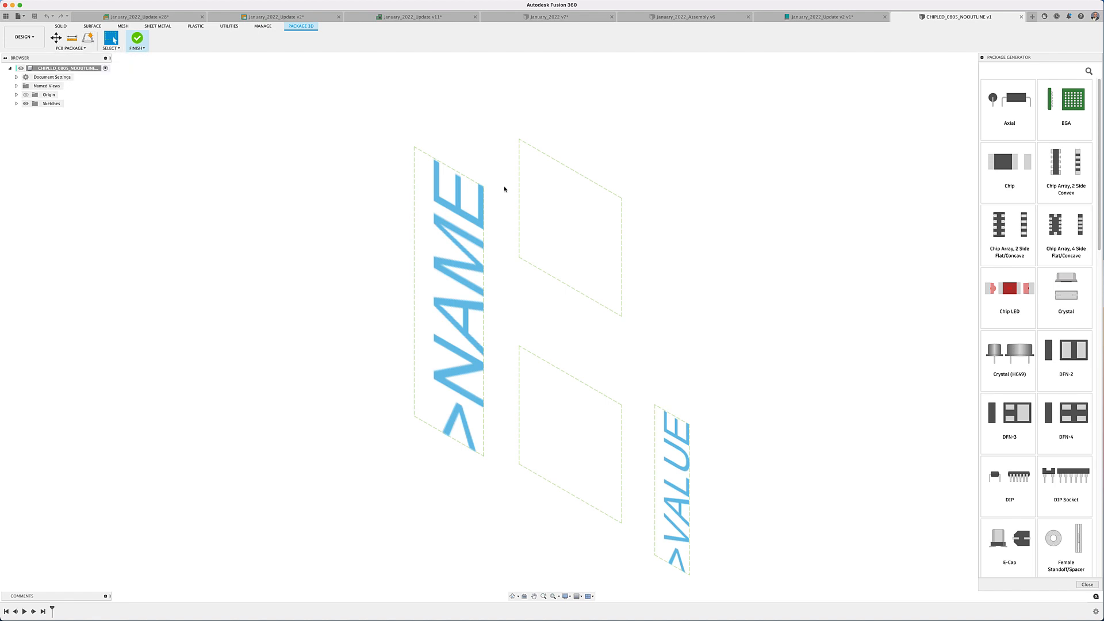
left_click(1009, 291)
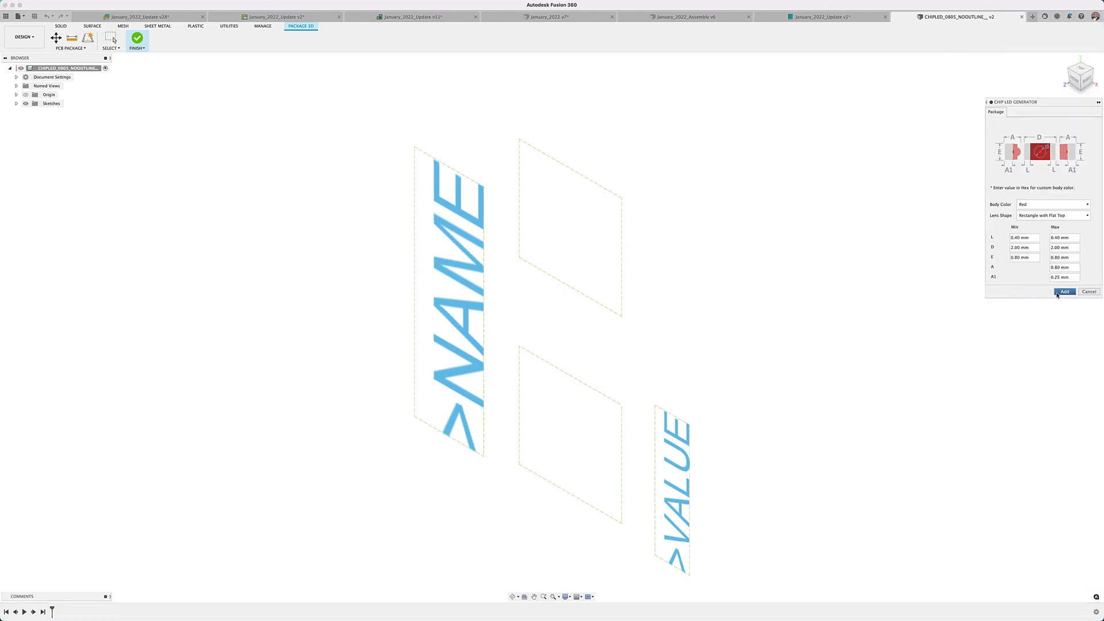
left_click(1065, 292)
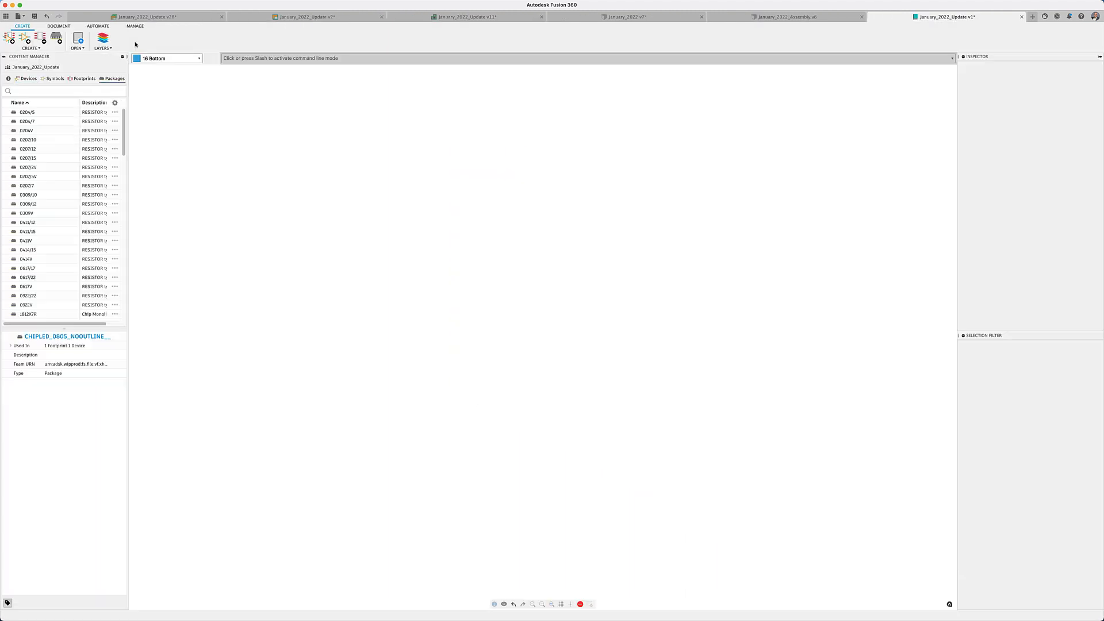
- Verify the LED device lists the CHIPLED_0805_NOOUTLINE 3D package, then return to the schematic
left_click(23, 79)
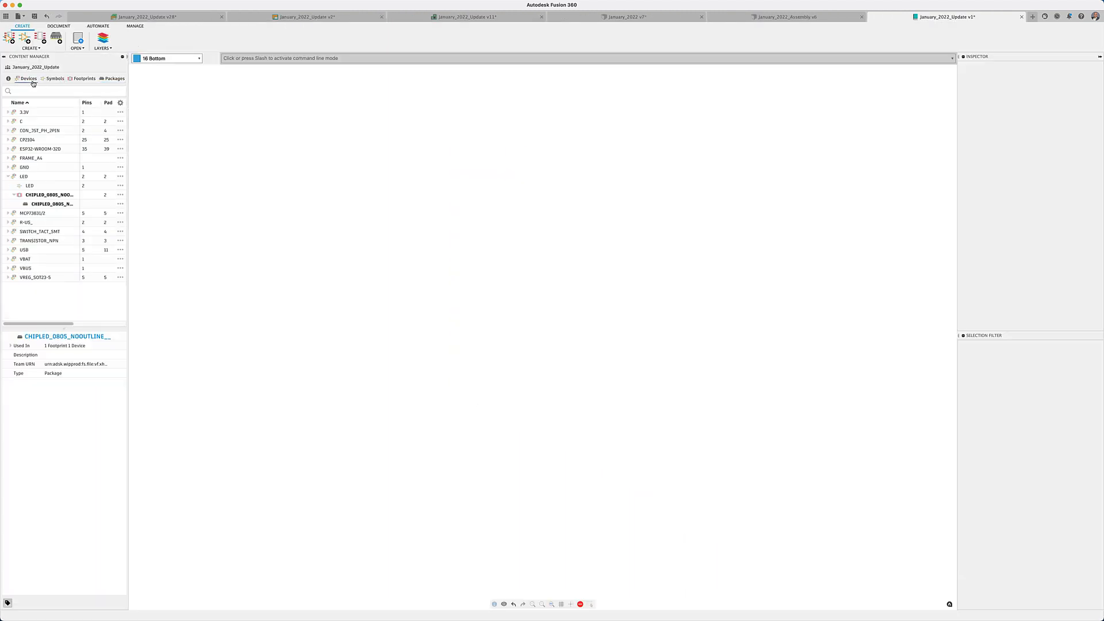
left_click(23, 176)
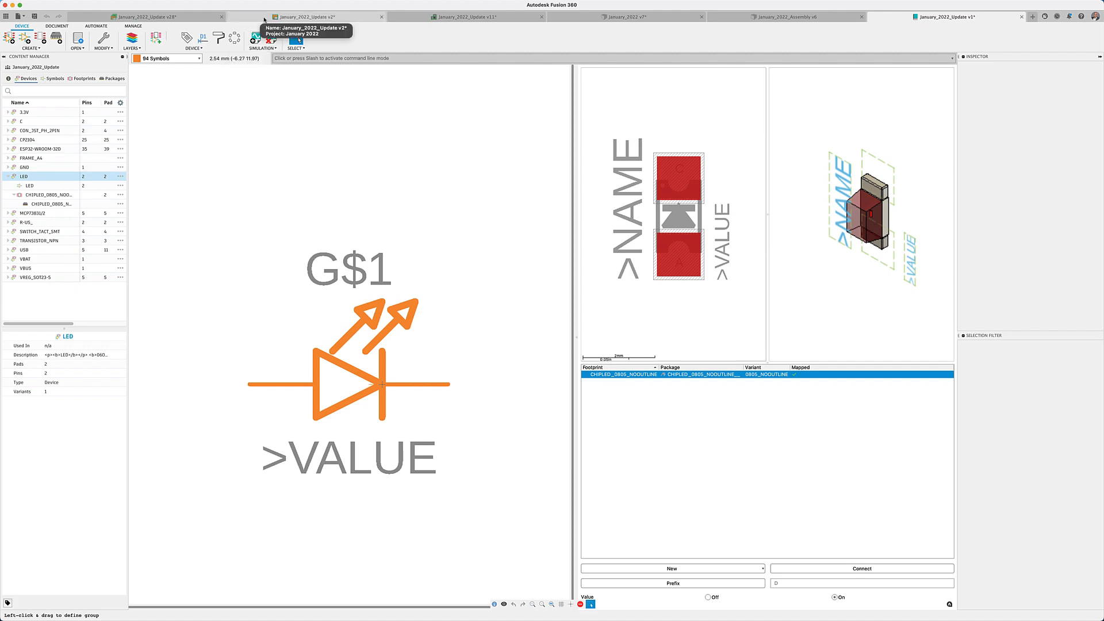
left_click(300, 16)
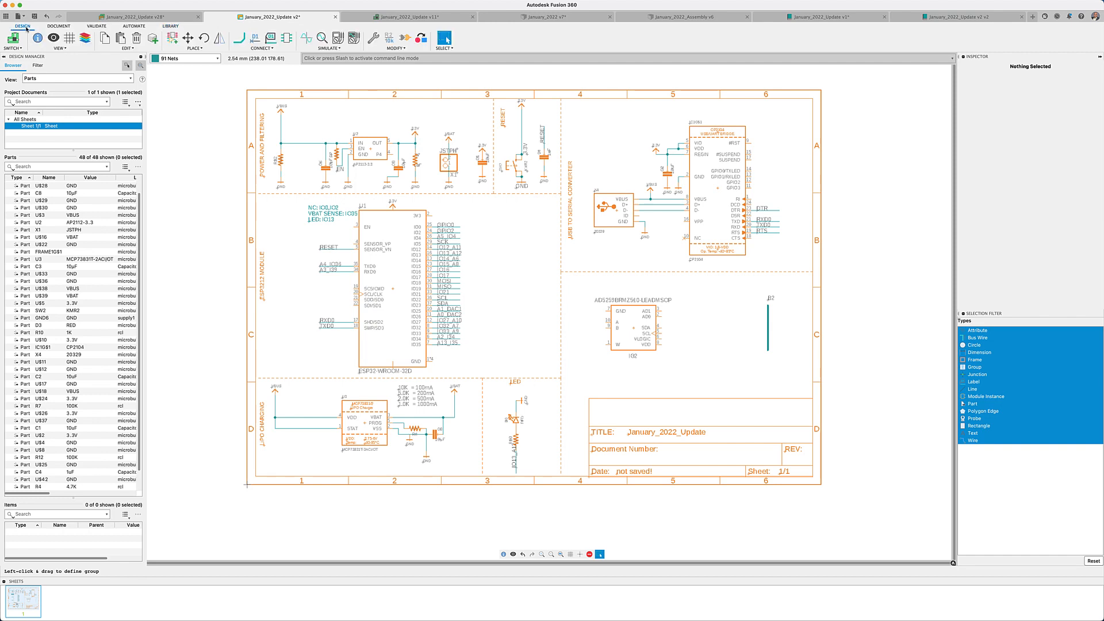
- Break out IC2's GND and VDD pins as named nets
left_click(261, 41)
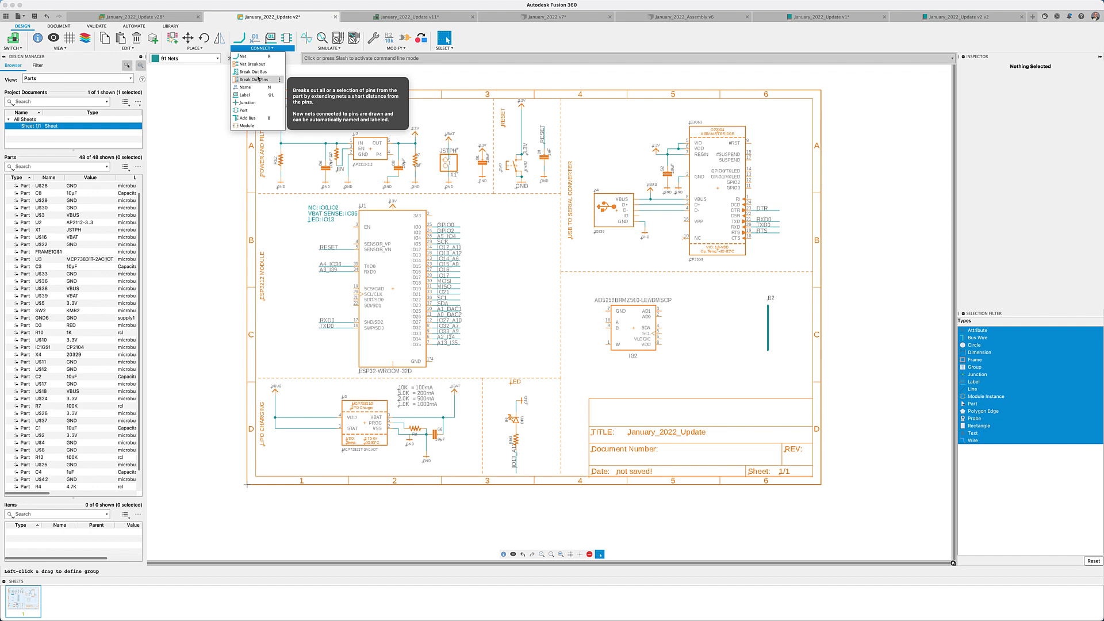
left_click(248, 79)
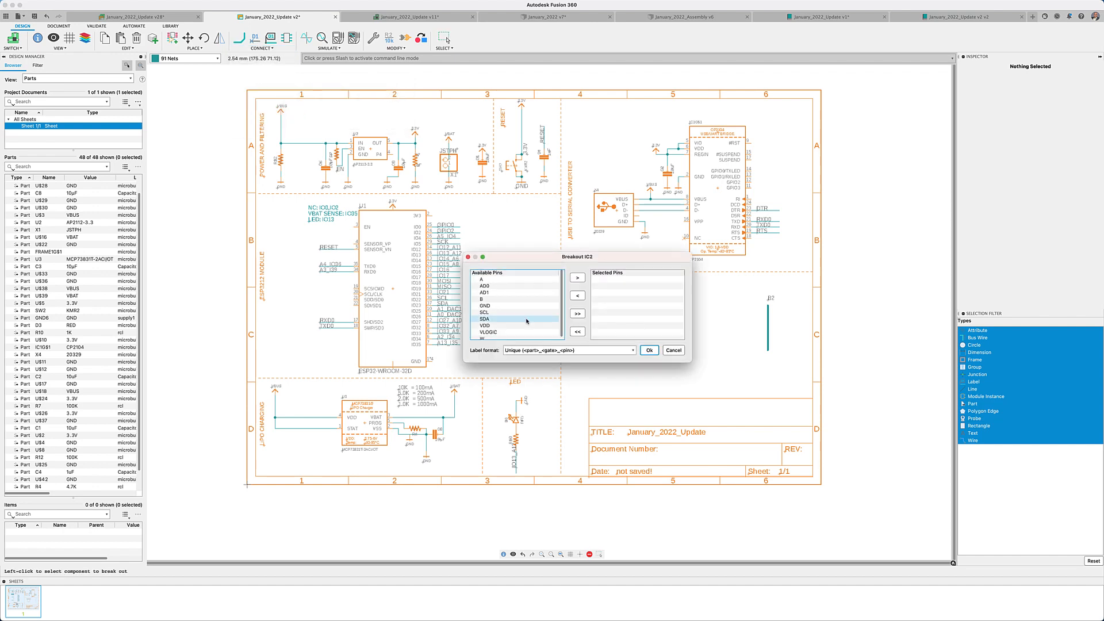
left_click(484, 305)
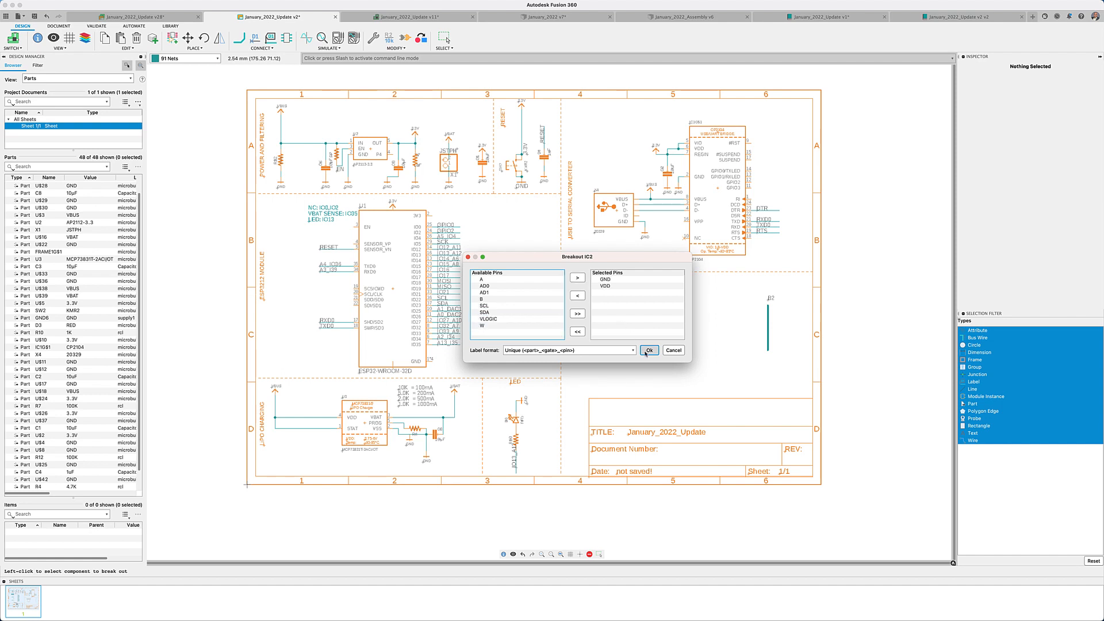
left_click(650, 350)
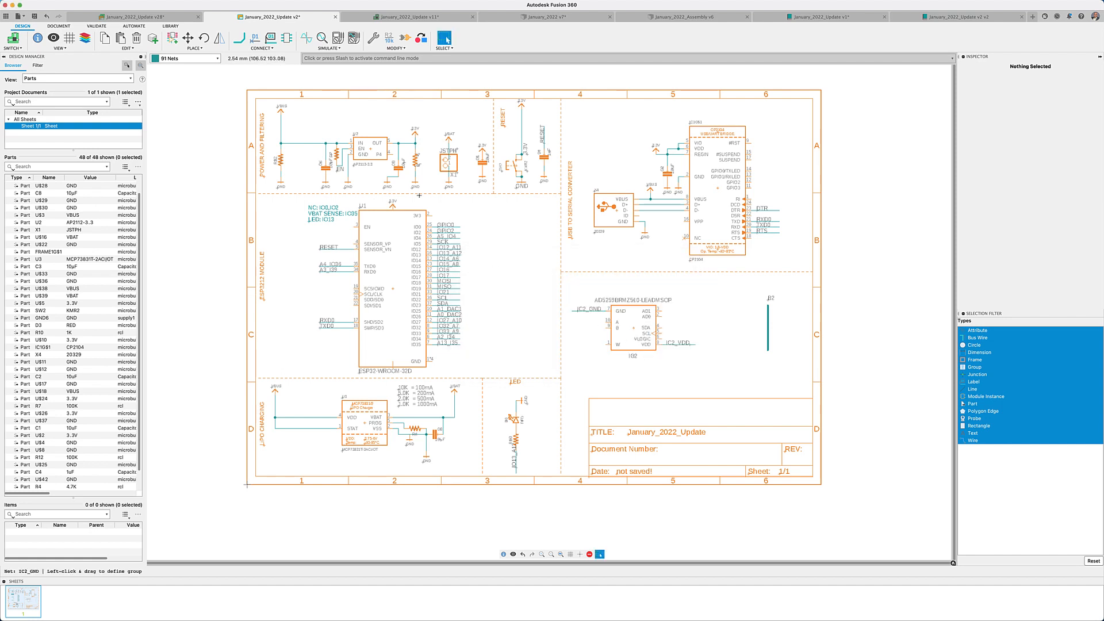
- Wire two more IC2 pins to A2_I34 and A13_I35 and fit the sheet in view
left_click(263, 48)
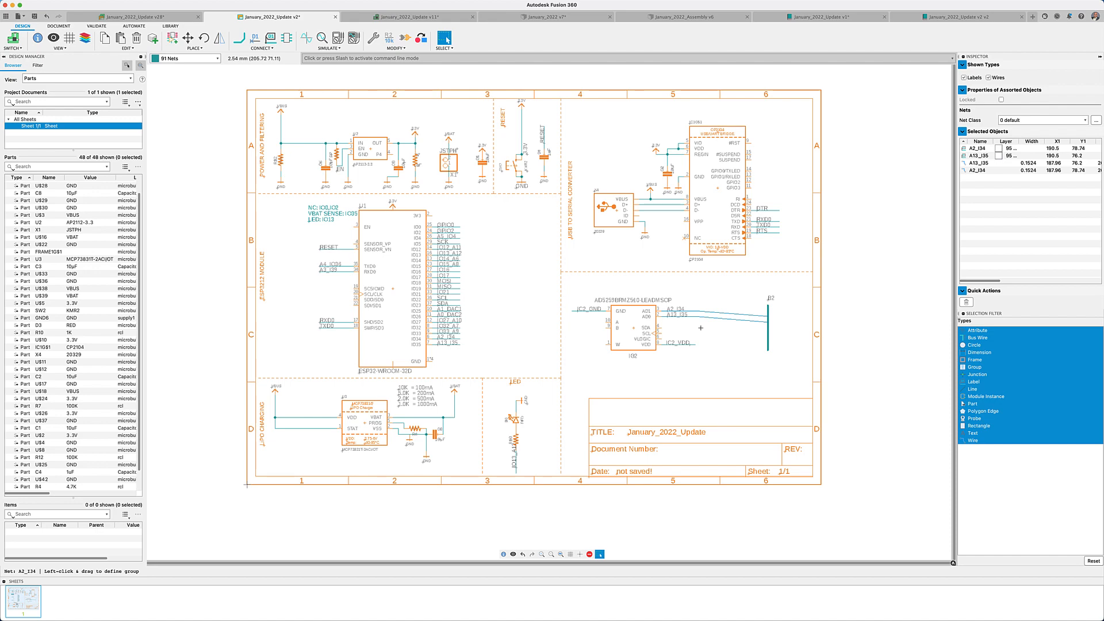
mouse_move(560, 553)
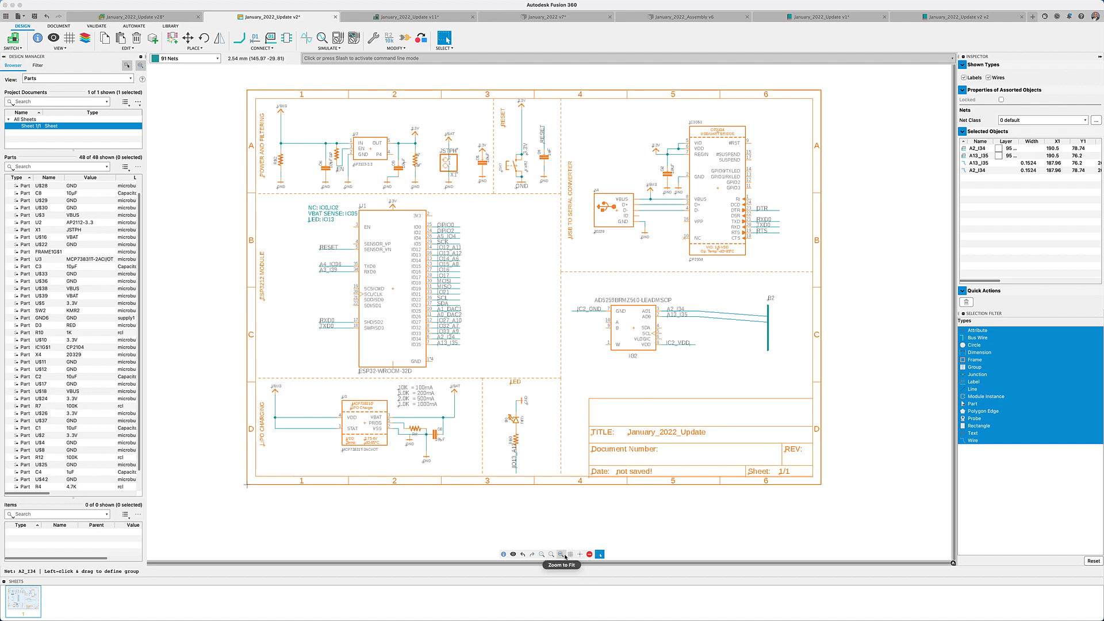
left_click(560, 554)
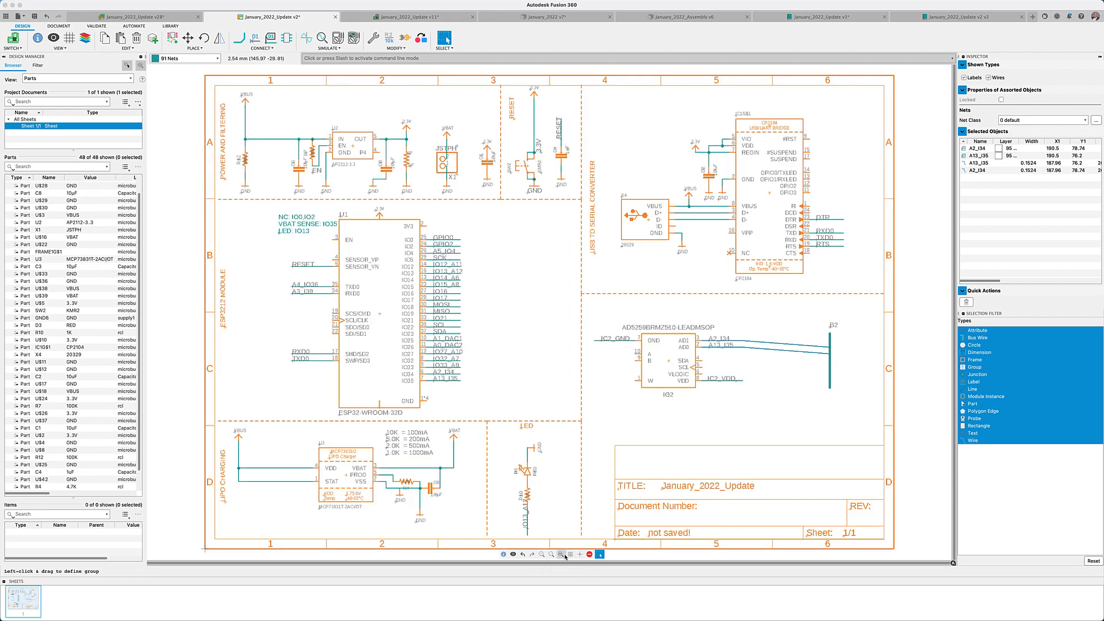